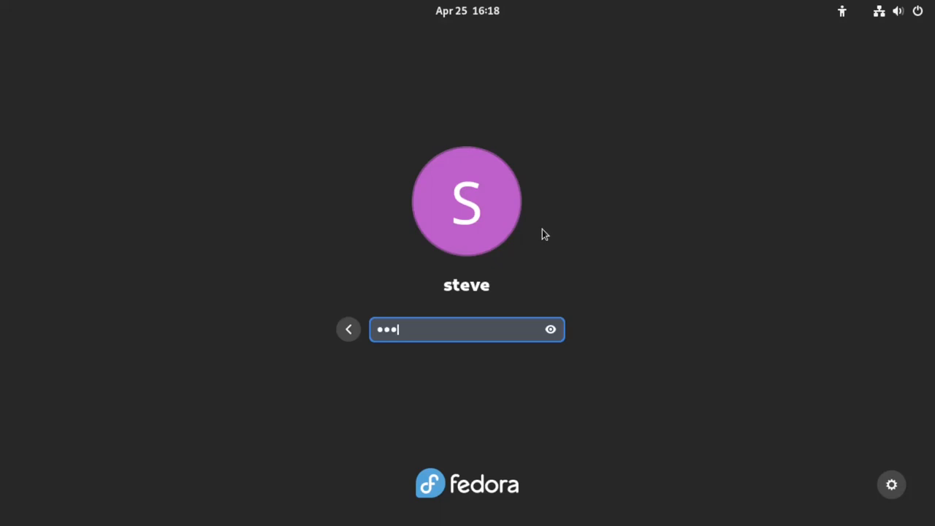
Submit the password to log in and reach the GNOME Activities overview
key("Return")
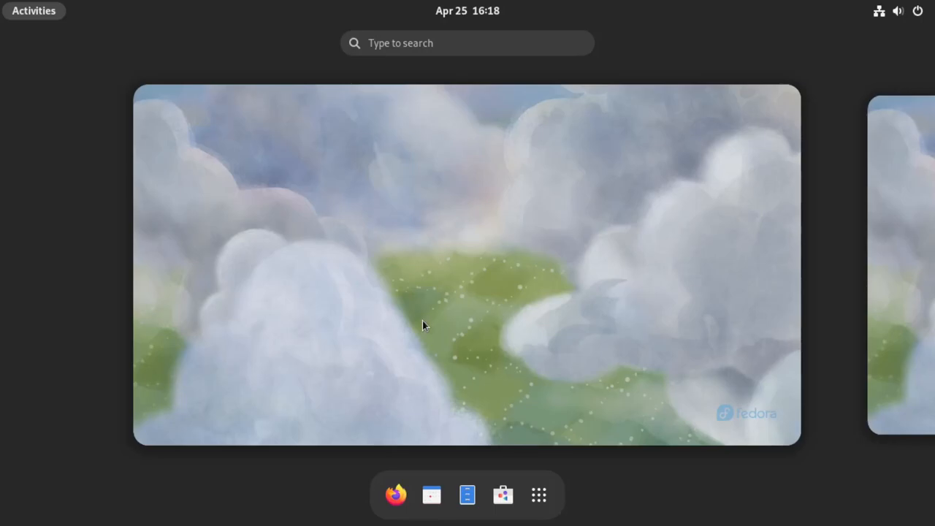
Search the Activities overview for 'welcome' to find the Welcome app result
left_click(468, 42)
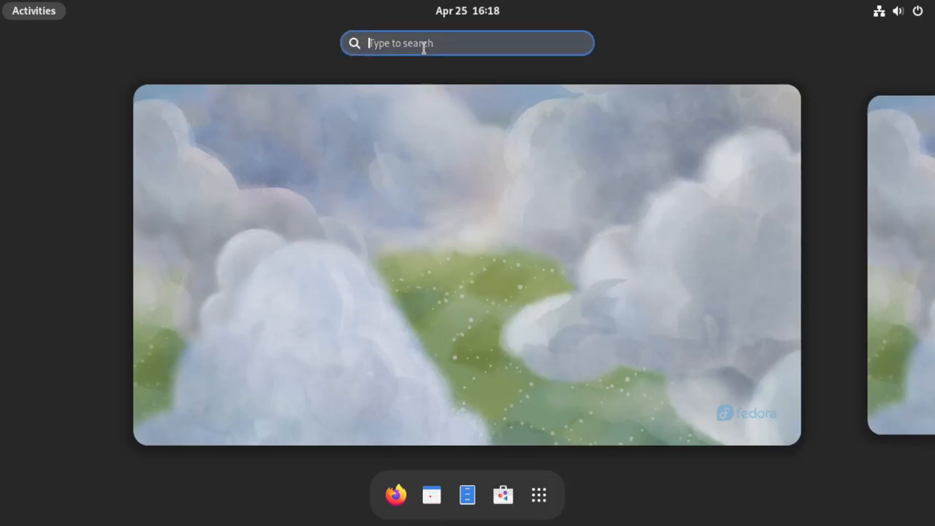
type("wel")
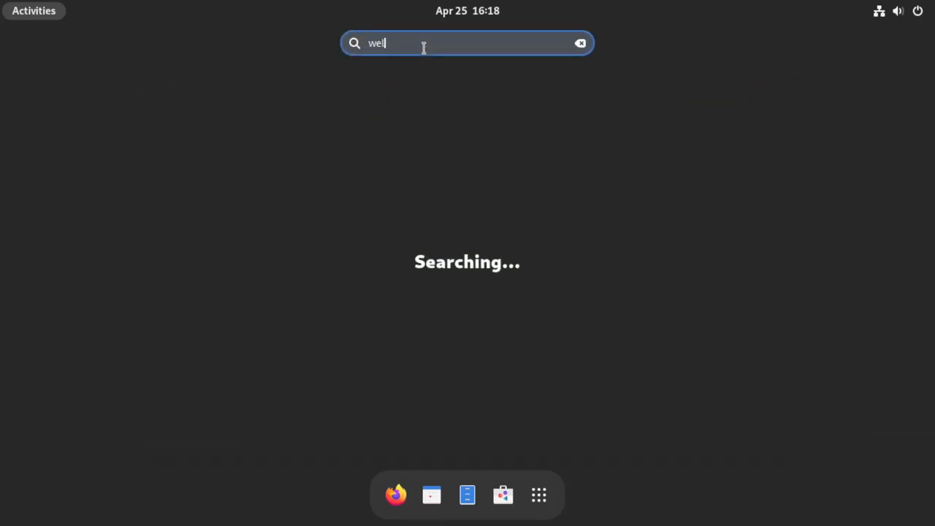
type("come")
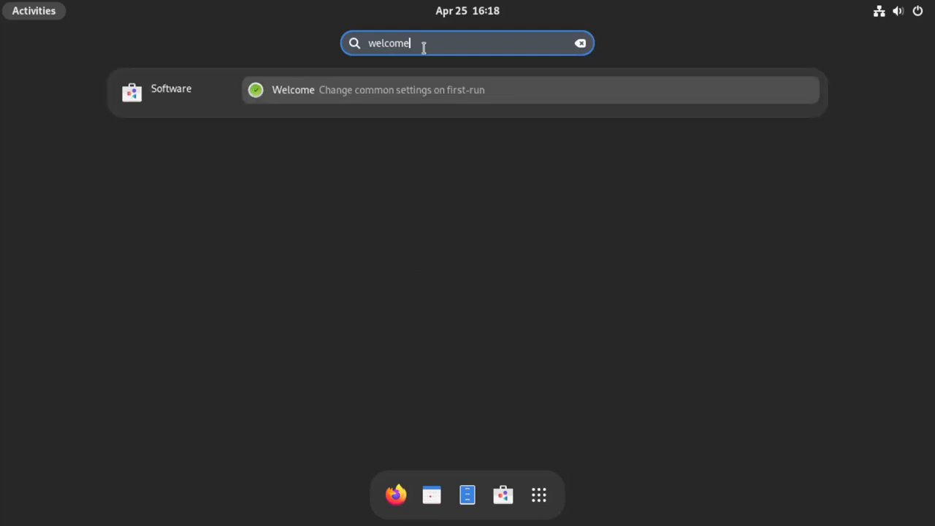
mouse_move(301, 91)
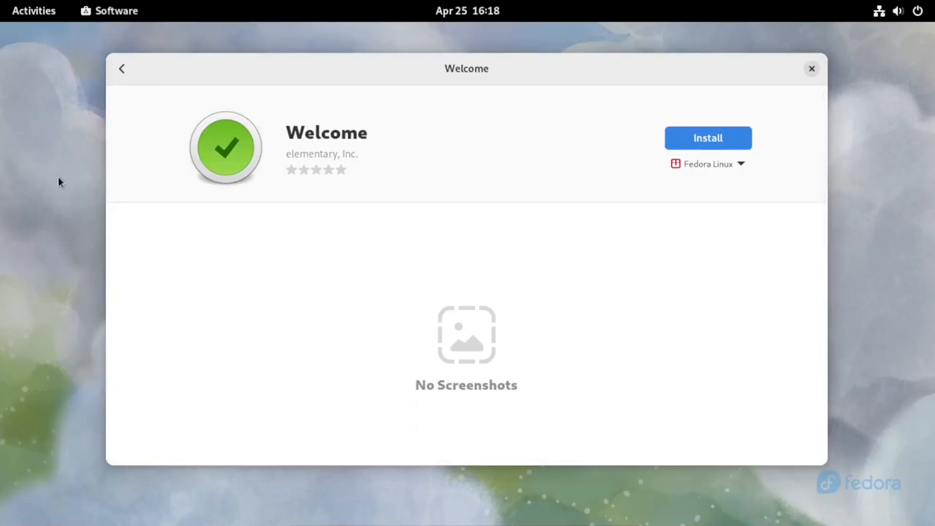
mouse_move(707, 137)
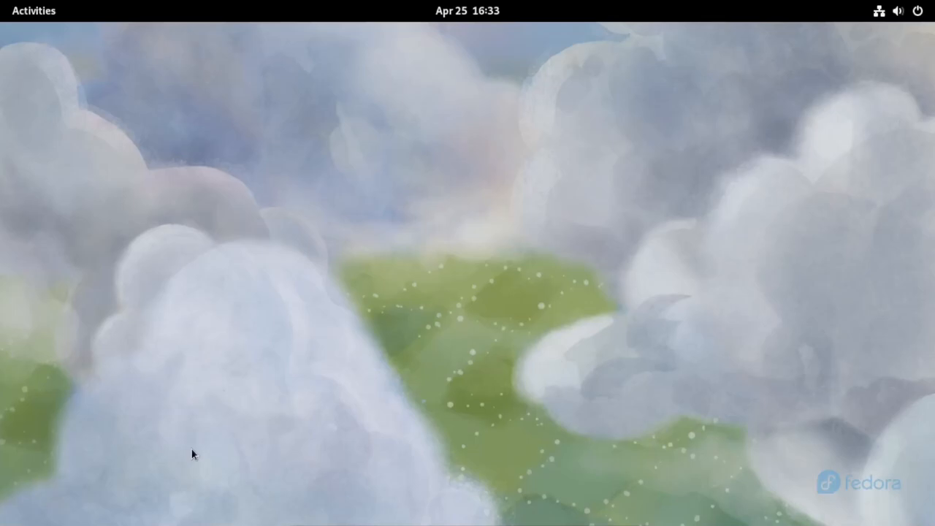
Launch Terminal from the Show Applications grid in Activities
left_click(33, 10)
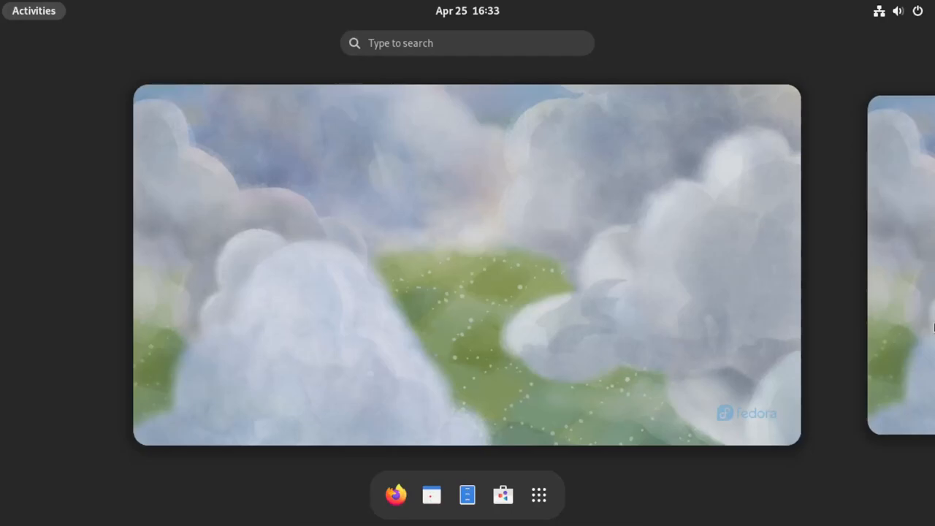
mouse_move(392, 314)
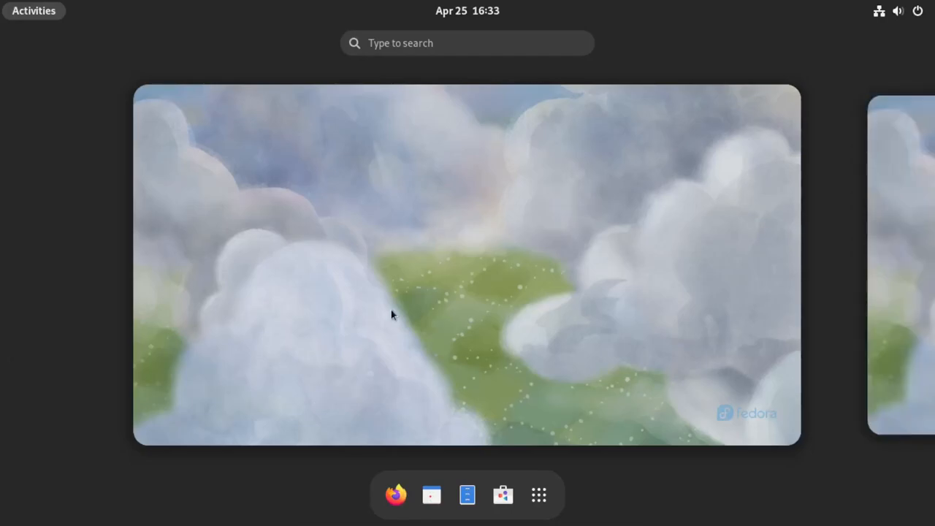
mouse_move(276, 67)
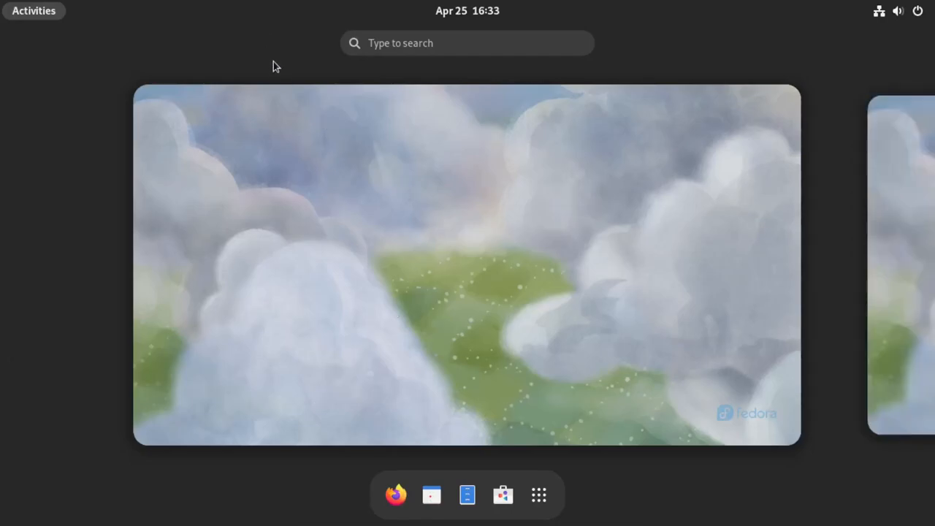
left_click(537, 494)
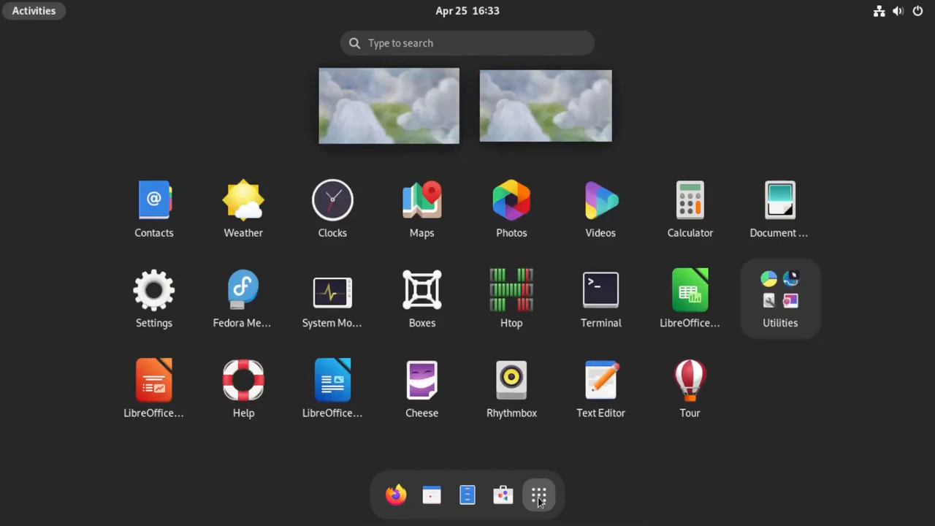
left_click(600, 289)
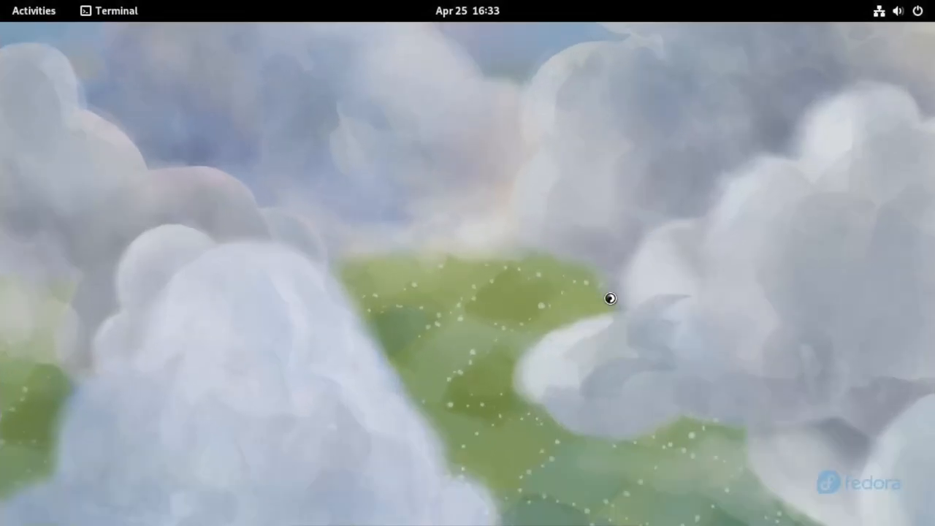
Run the misspelled command 'sudo dnf install nefoetch' in the terminal
left_click(108, 10)
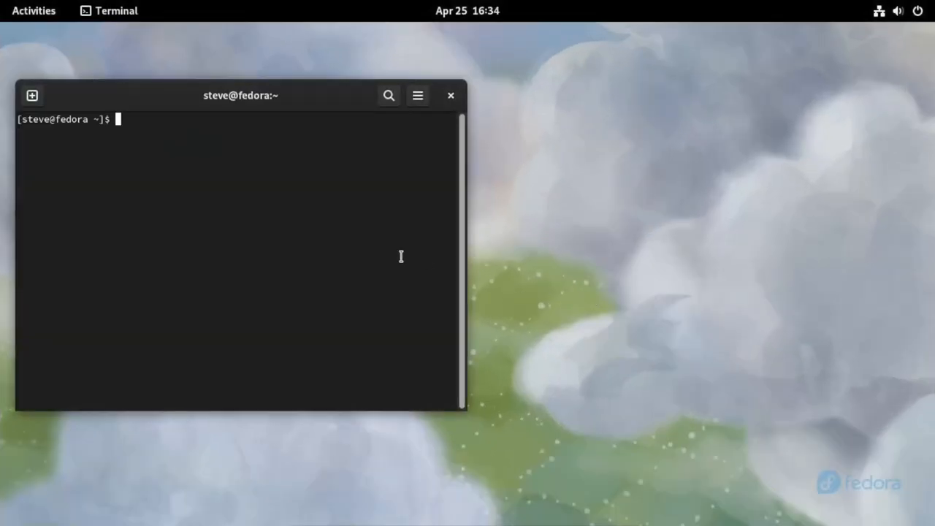
mouse_move(229, 170)
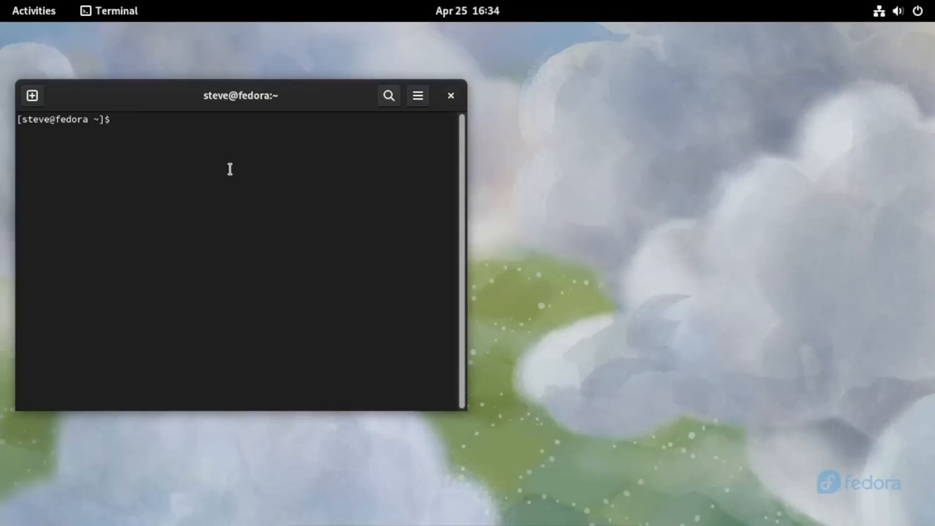
type("sudo")
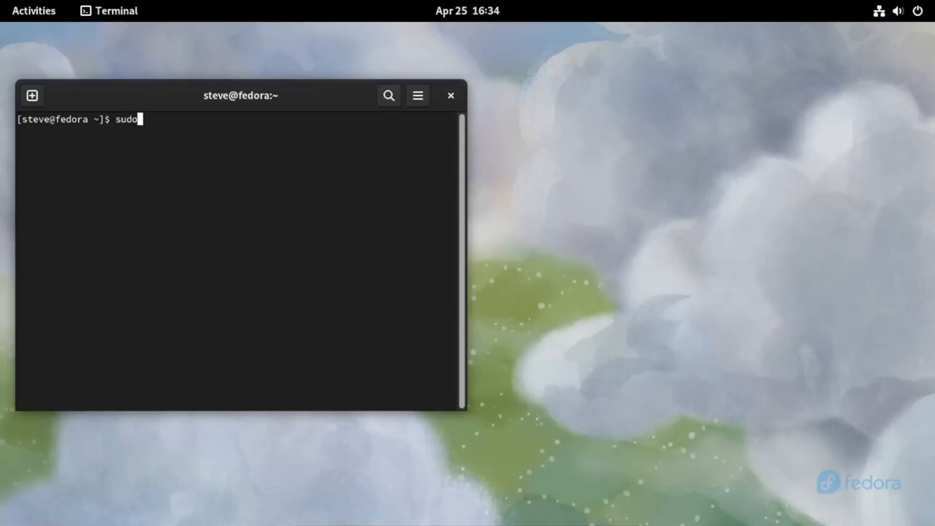
type("dnf inst")
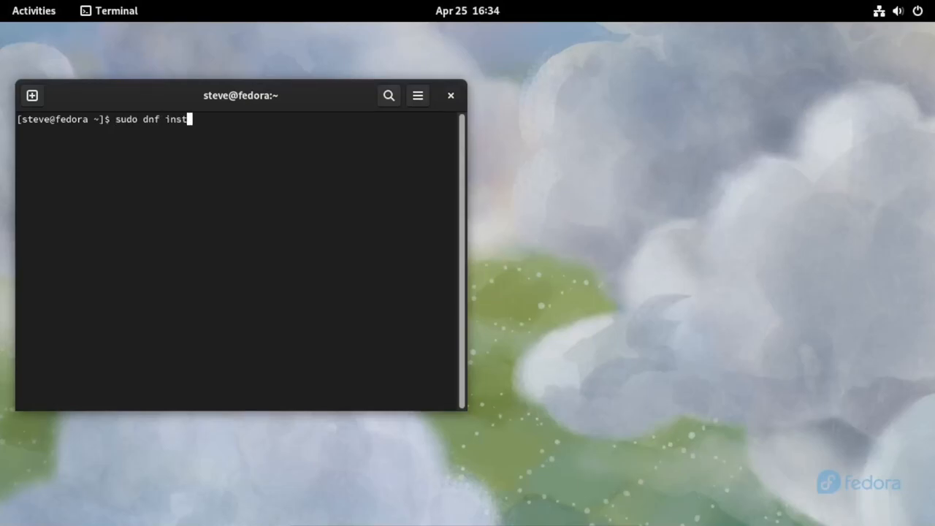
type("all ne")
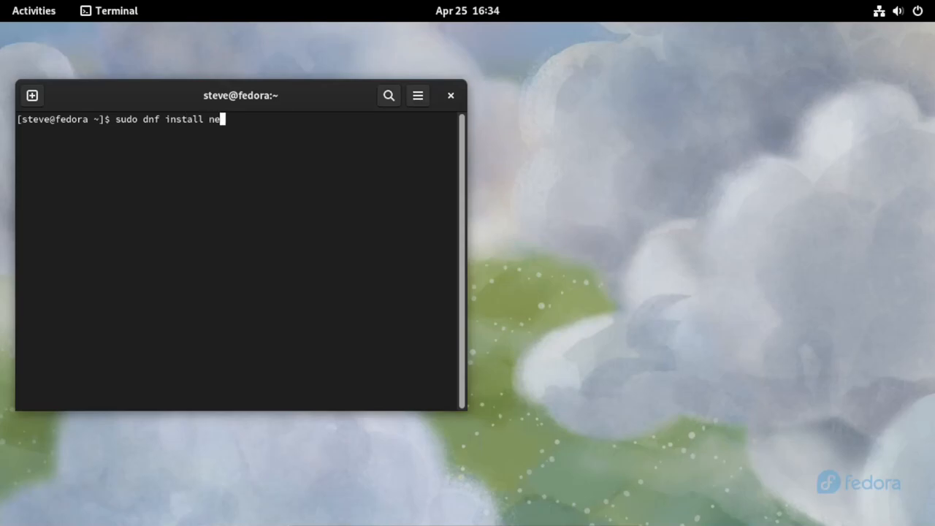
type("foet")
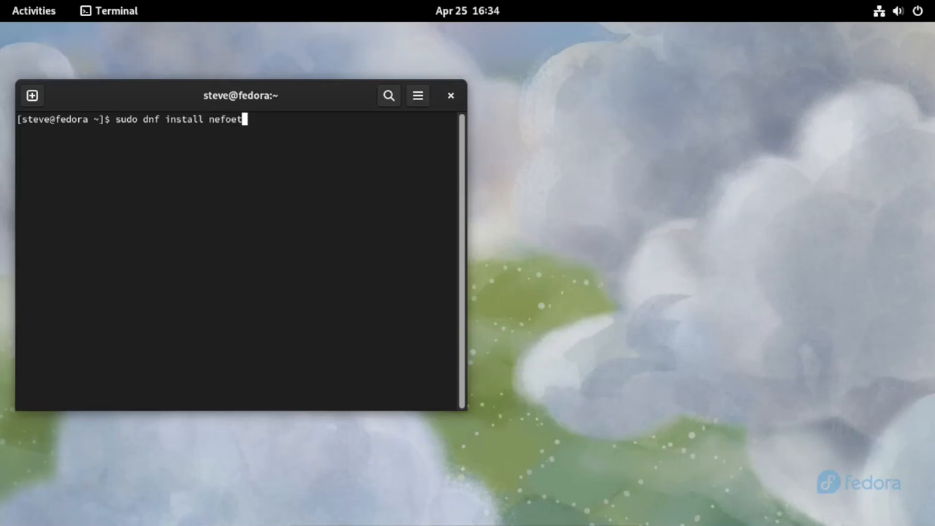
key("Return")
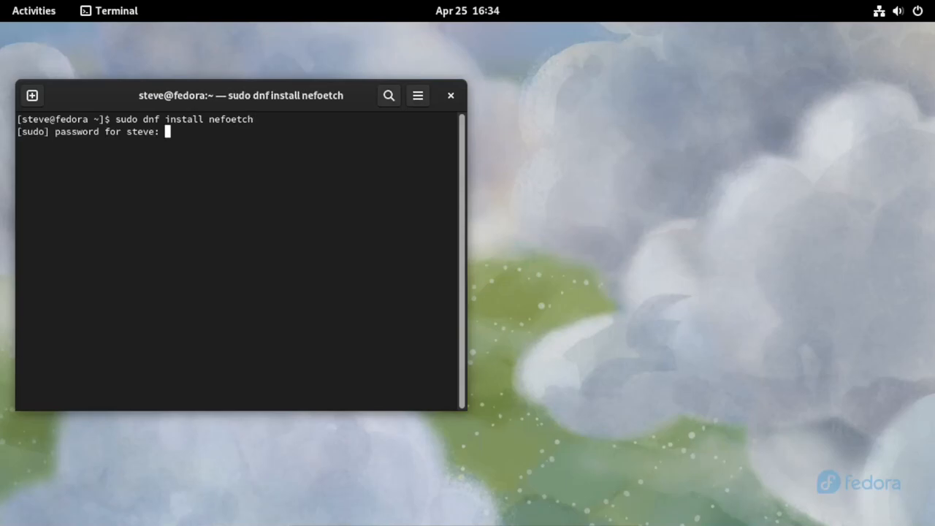
key("Return")
type("sudo neofet")
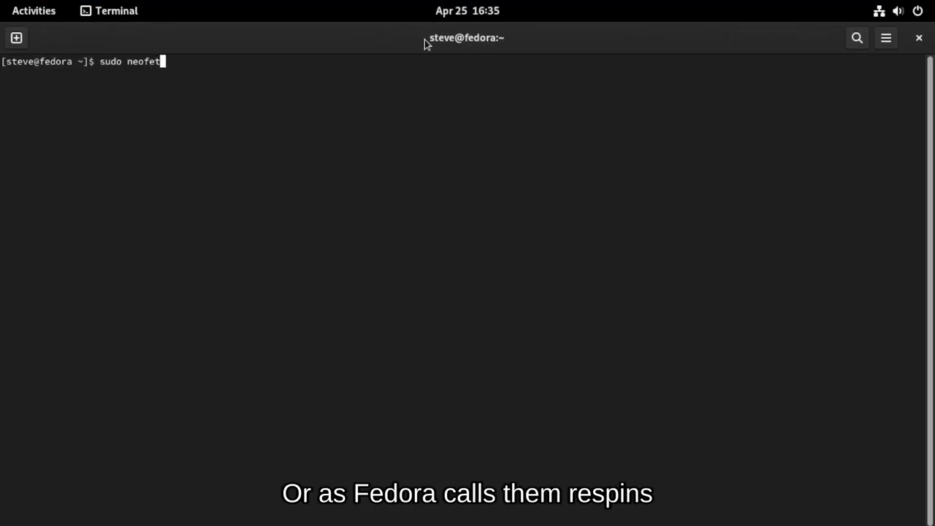
Discard the half-typed command and run 'sudo dnf install neofetch' correctly
type("ch")
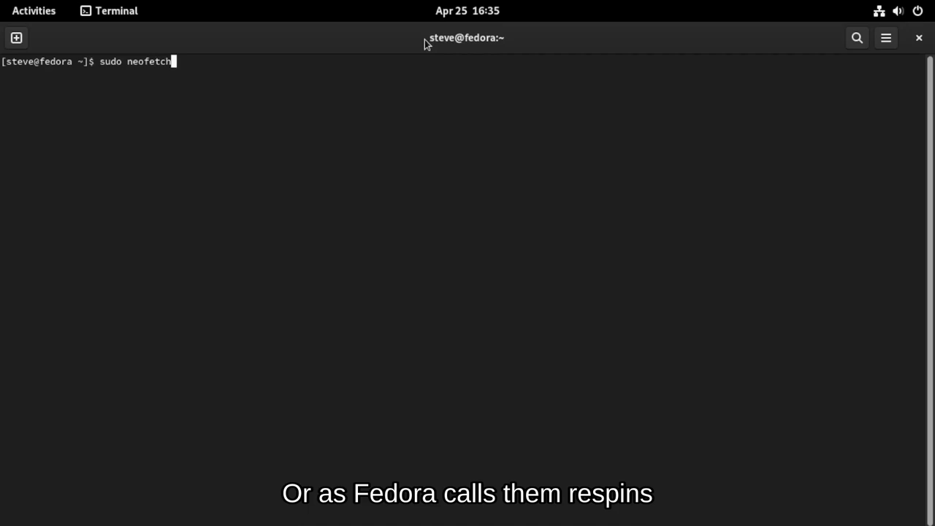
key("ctrl+c")
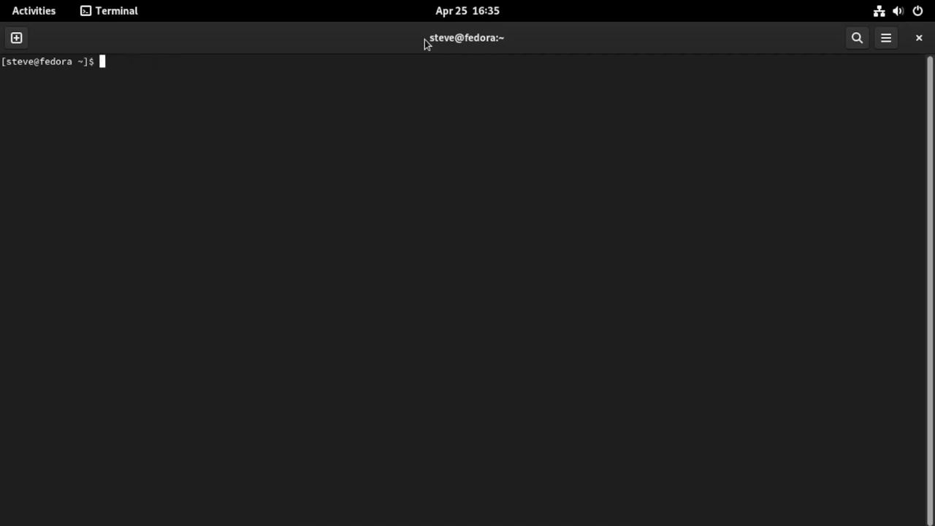
type("sudo")
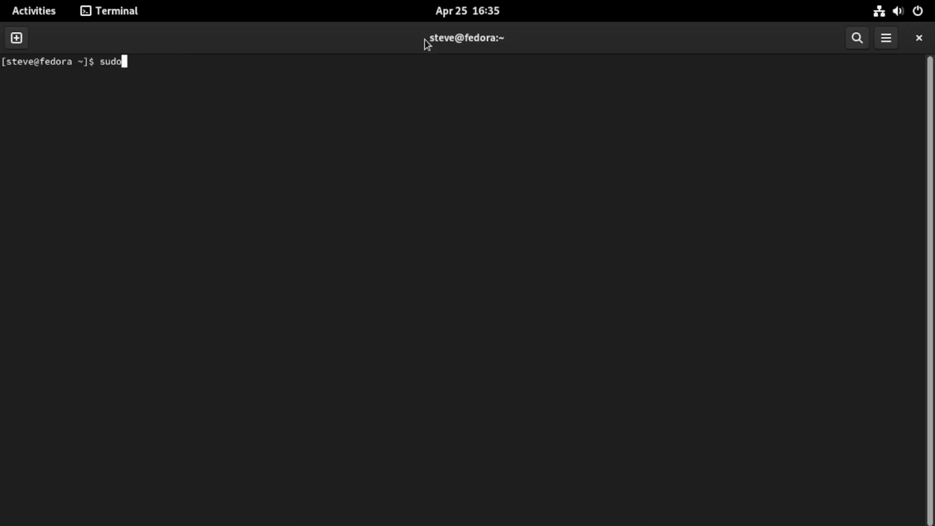
type("d")
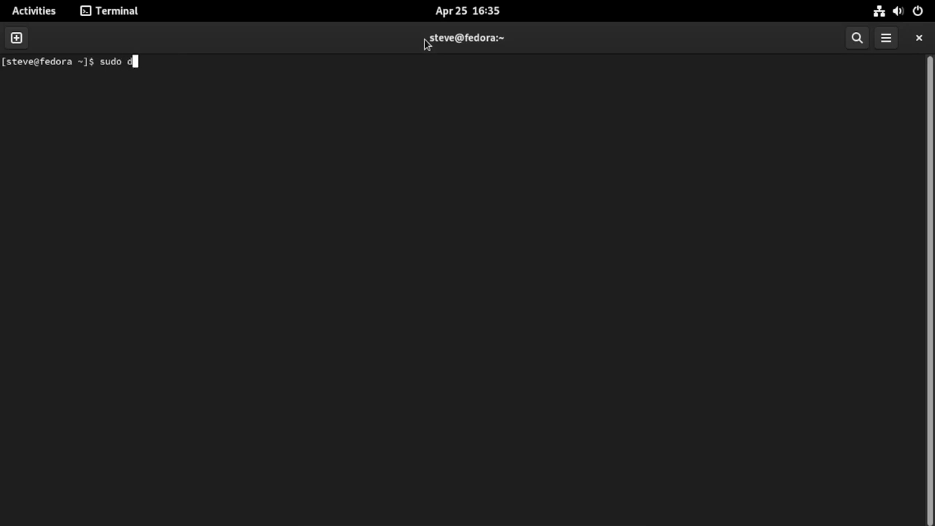
type("nf inst")
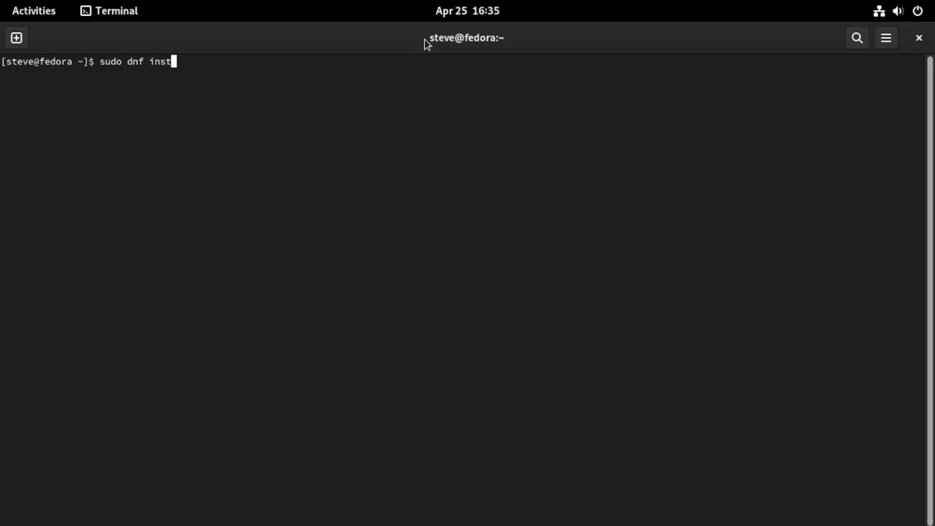
type("all neo")
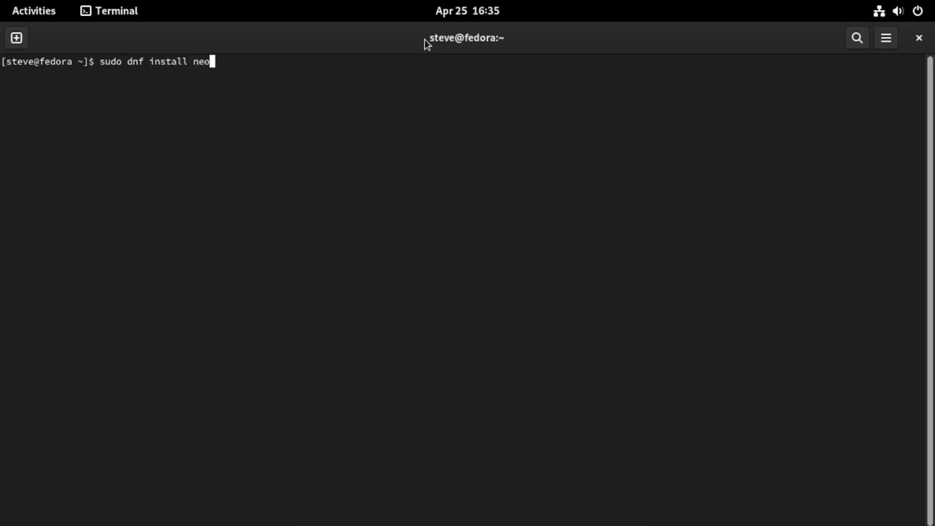
type("fetch")
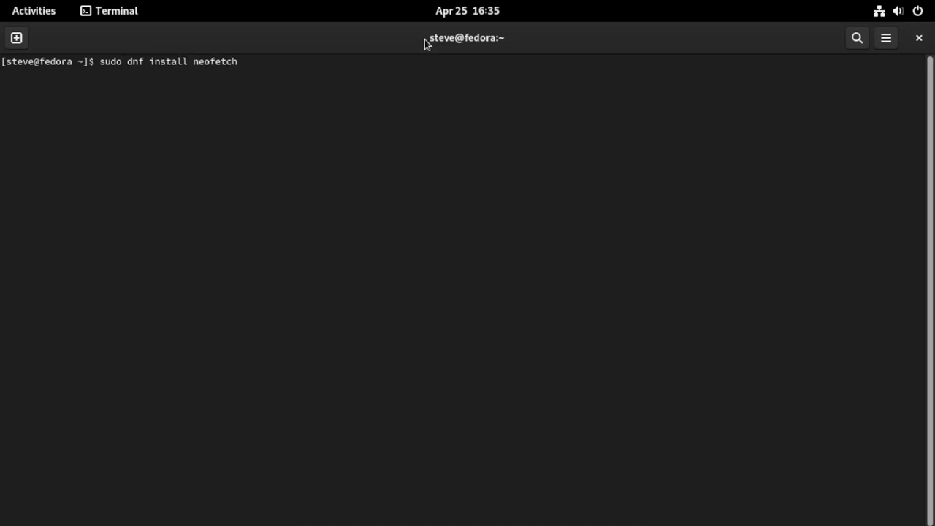
key("Return")
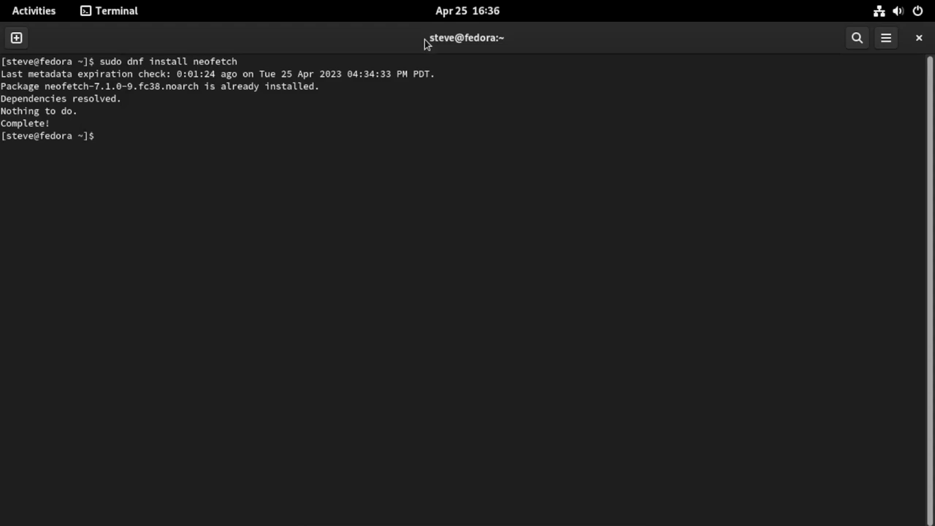
Run neofetch to show the Fedora system summary, then close the terminal window
type("neo")
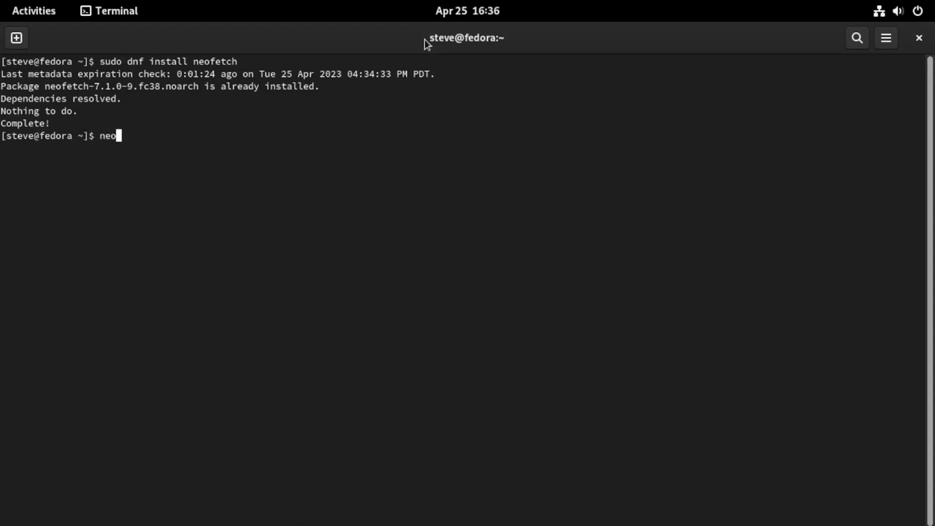
type("fetch")
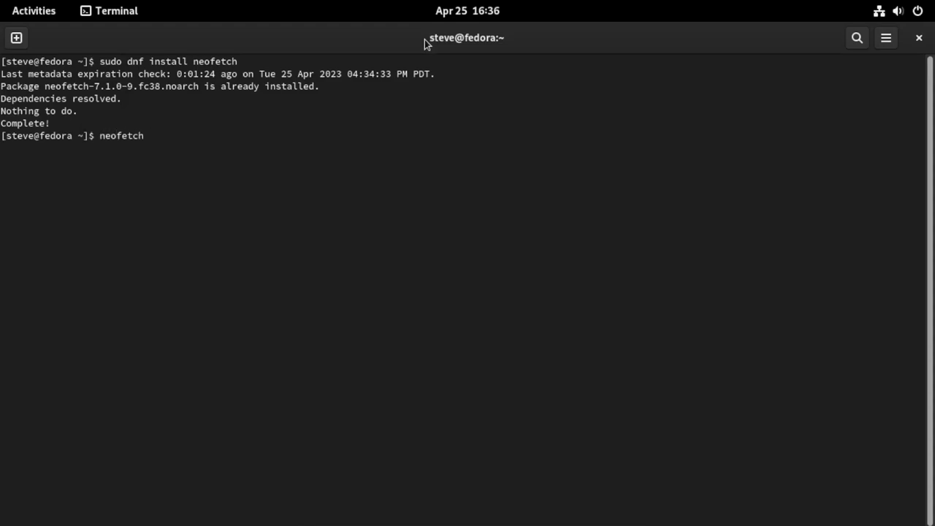
key("Return")
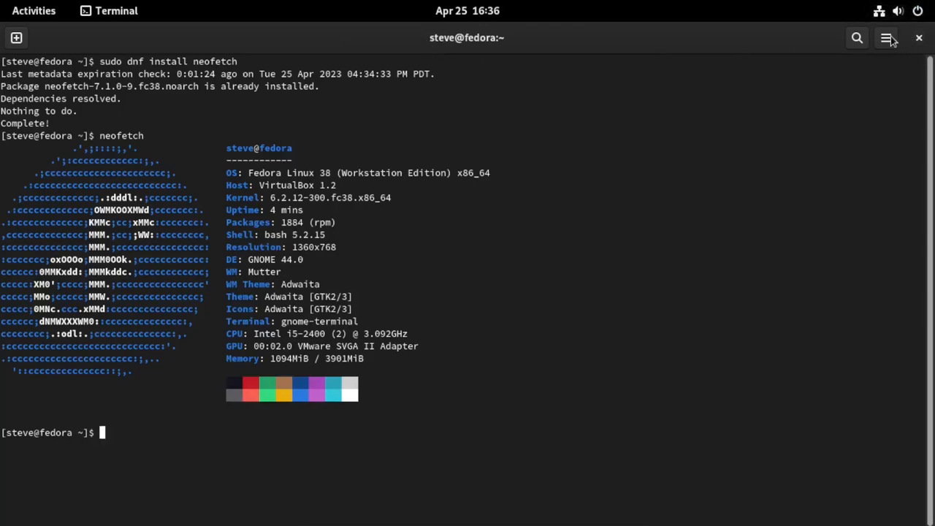
left_click(889, 38)
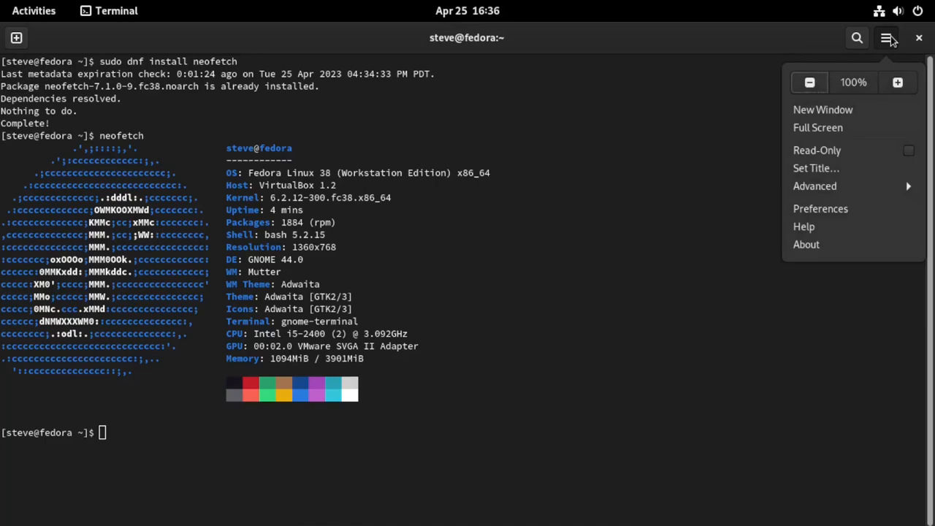
mouse_move(904, 41)
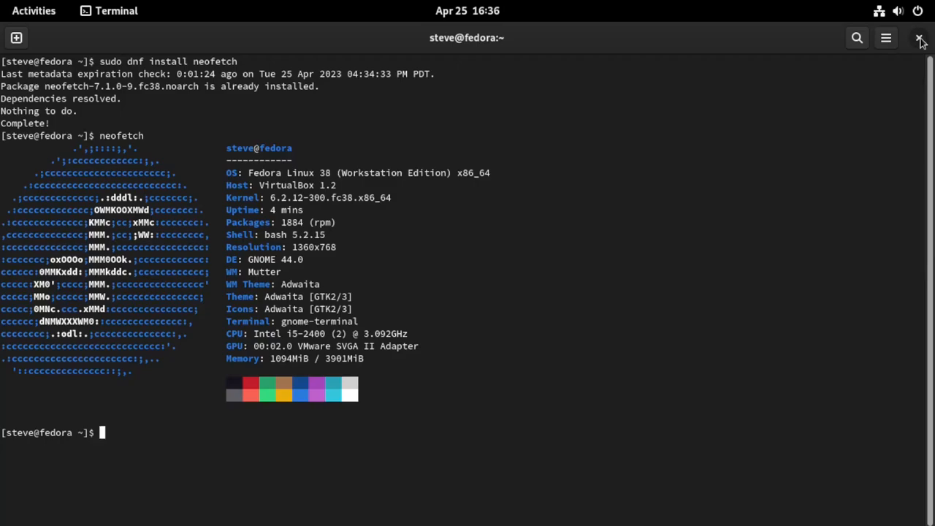
left_click(921, 38)
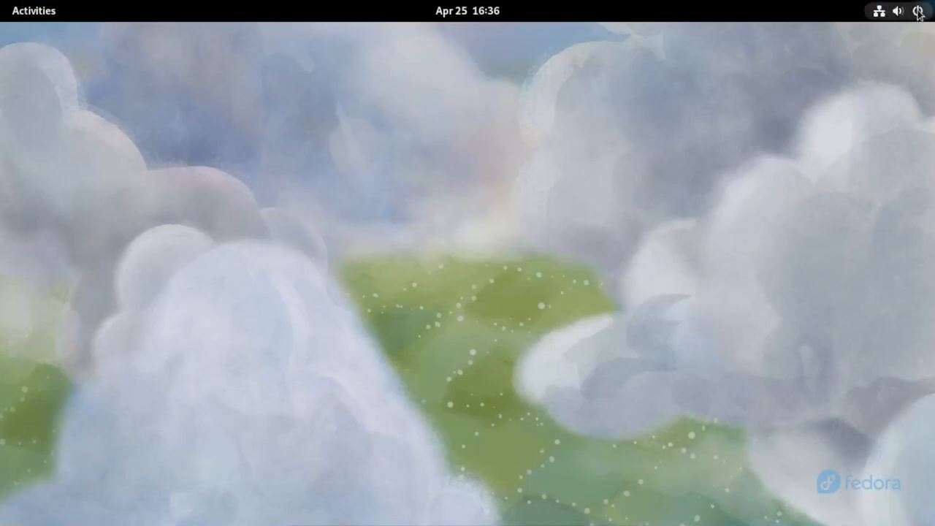
Choose Power Off from the system menu's power submenu to bring up the shutdown confirmation
left_click(917, 10)
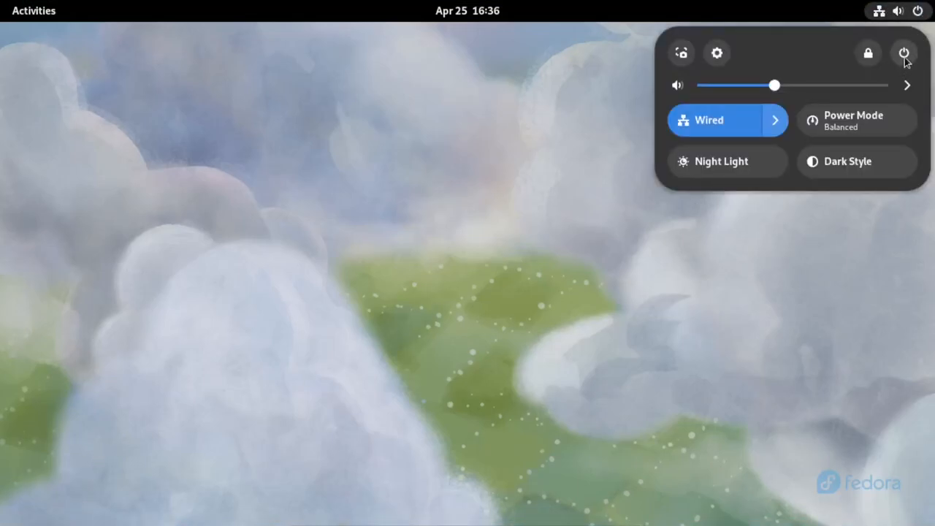
left_click(903, 52)
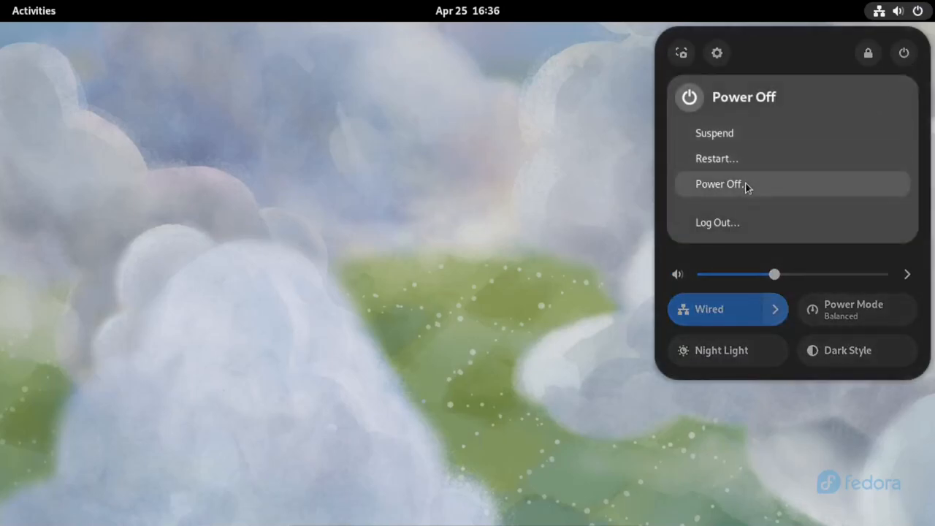
left_click(719, 184)
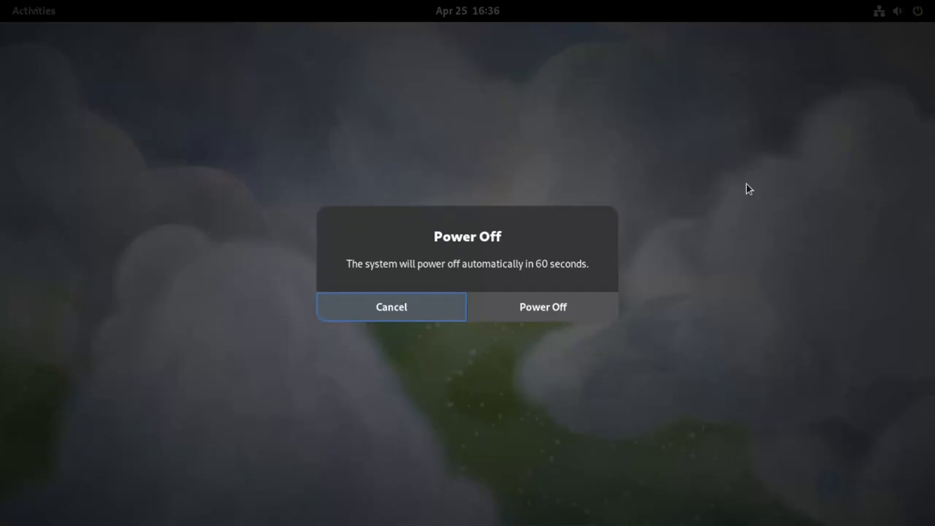
left_click(542, 307)
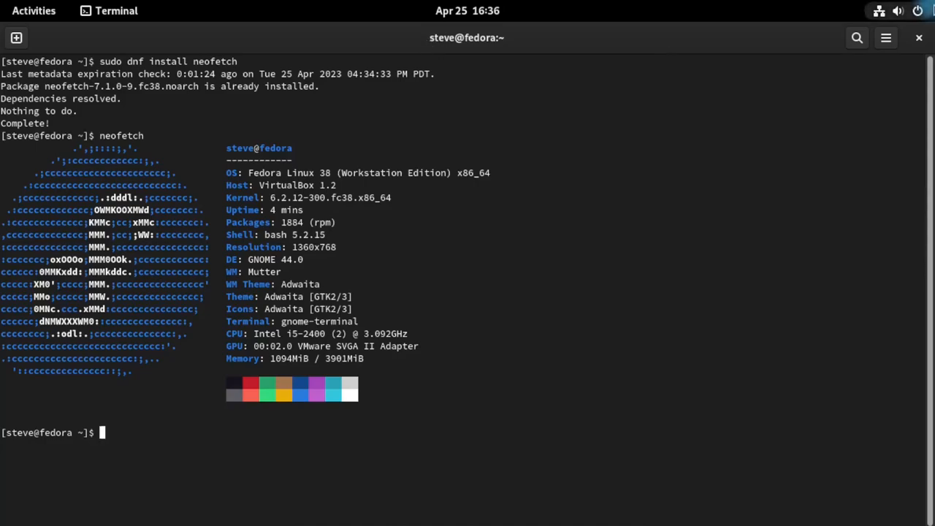
mouse_move(427, 44)
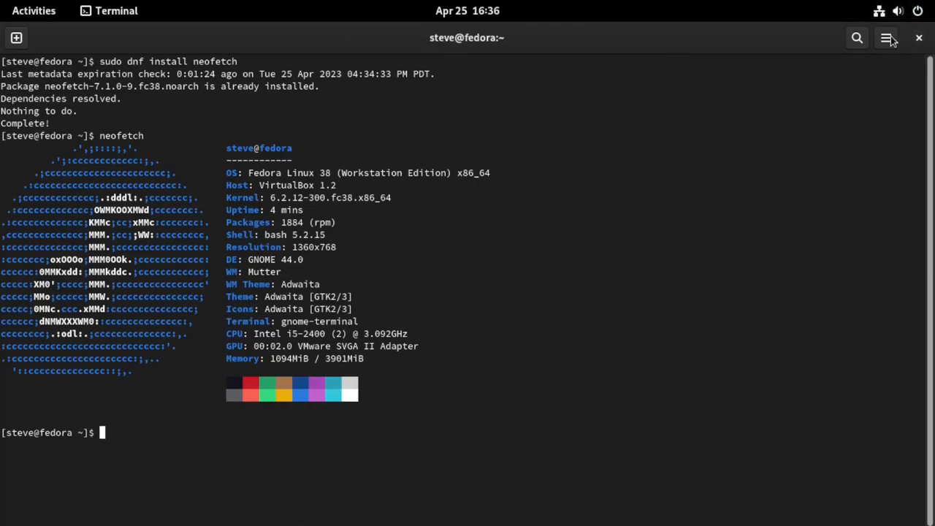
mouse_move(426, 42)
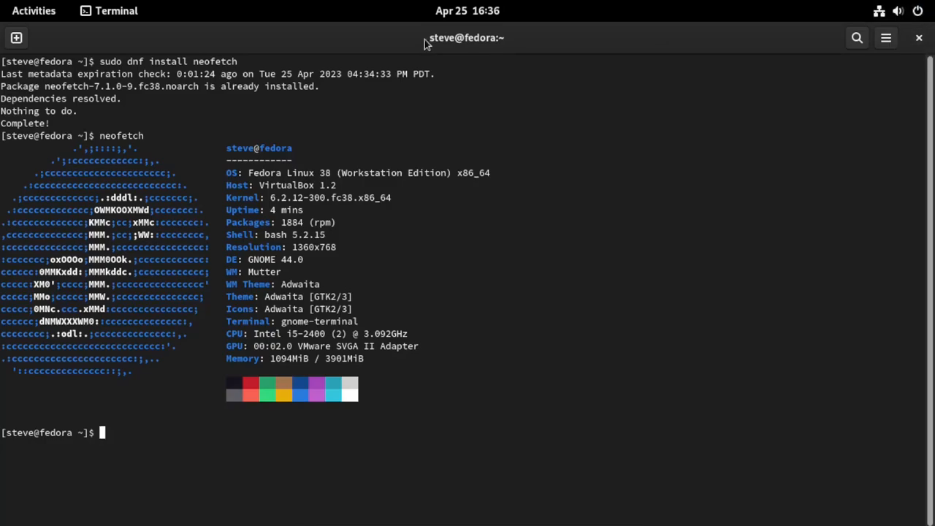
mouse_move(743, 50)
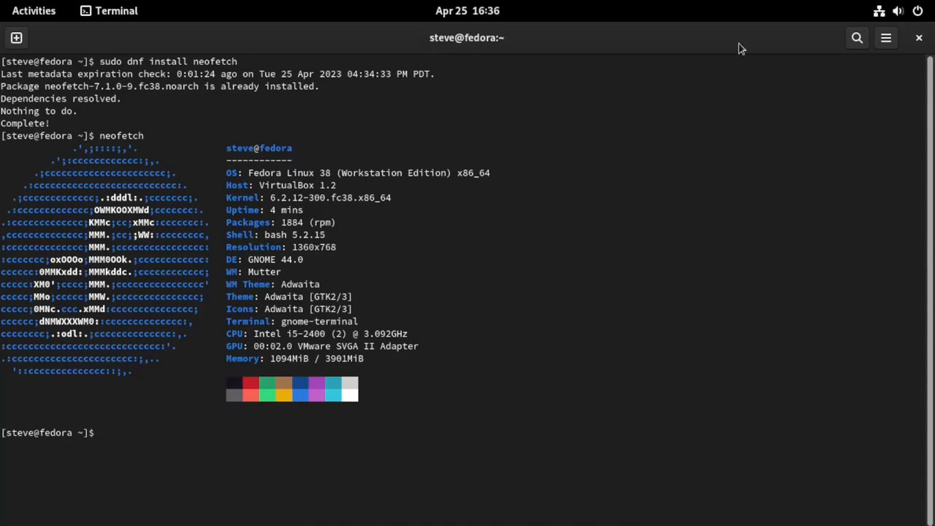
mouse_move(427, 44)
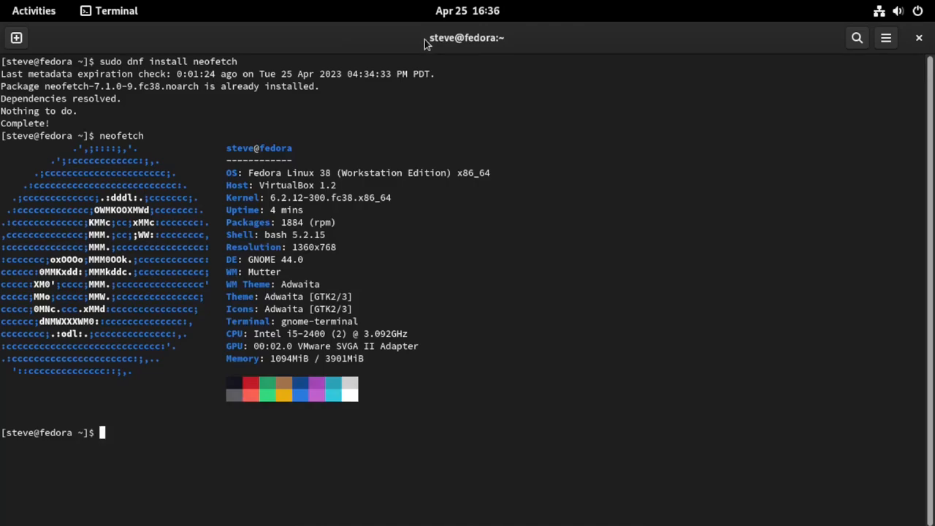
mouse_move(924, 50)
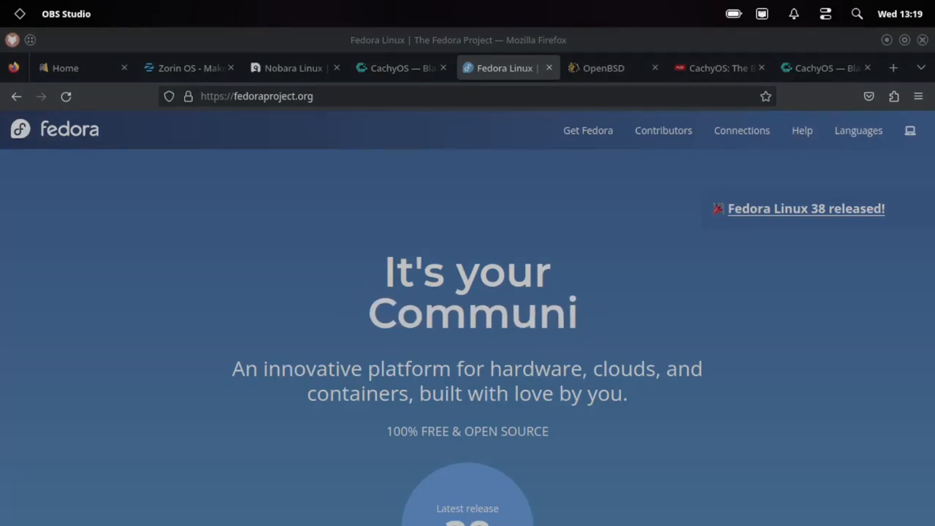
left_click(188, 67)
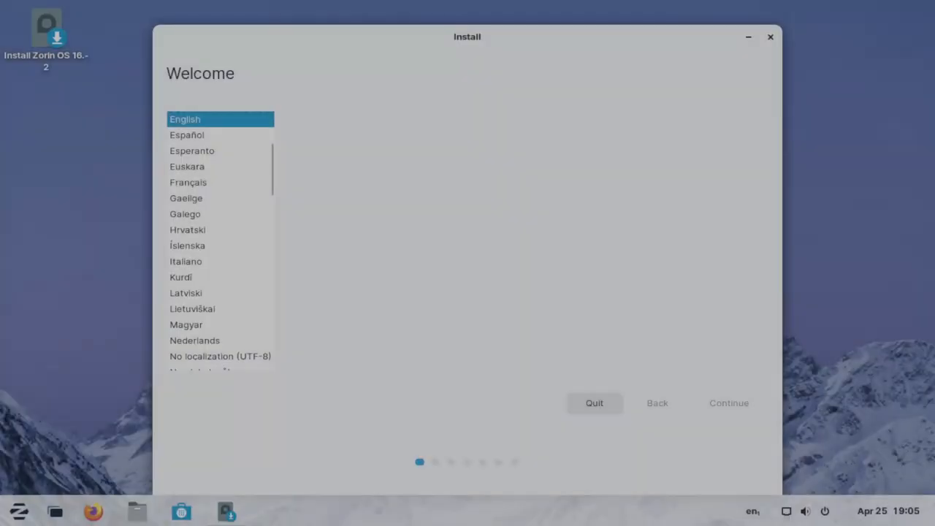
mouse_move(729, 404)
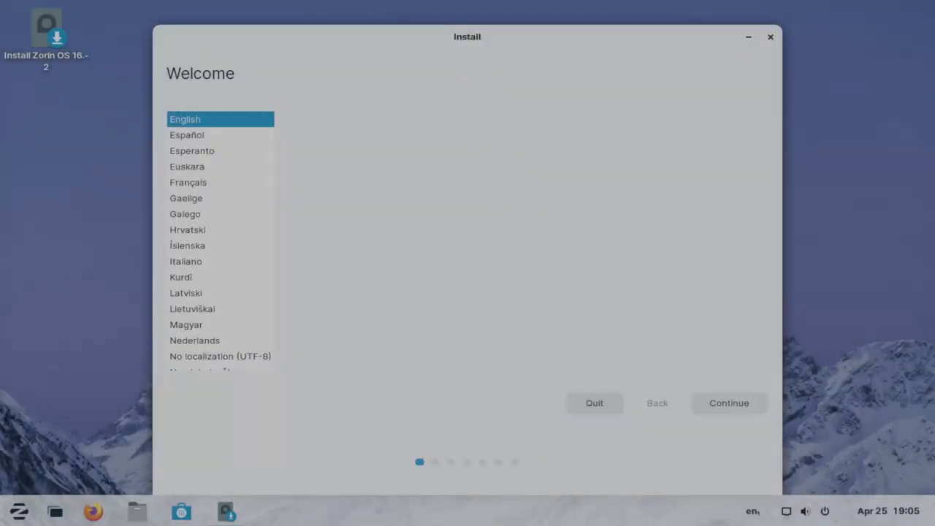
mouse_move(745, 404)
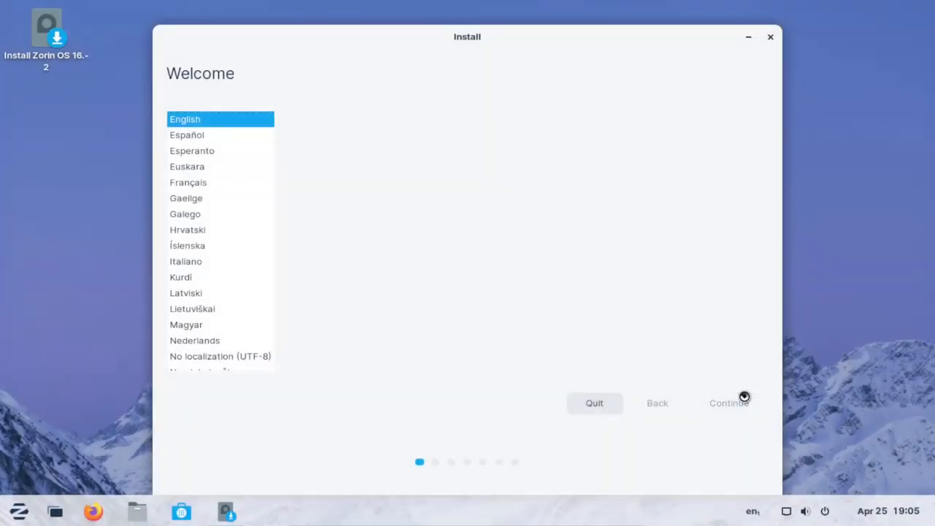
Continue through English, US keyboard and default updates, then start the erase-disk installation
left_click(728, 403)
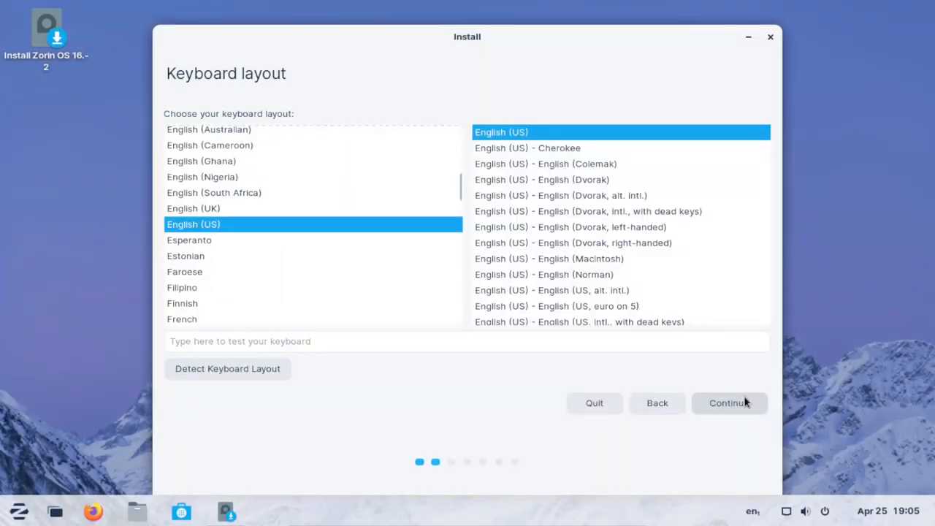
left_click(728, 403)
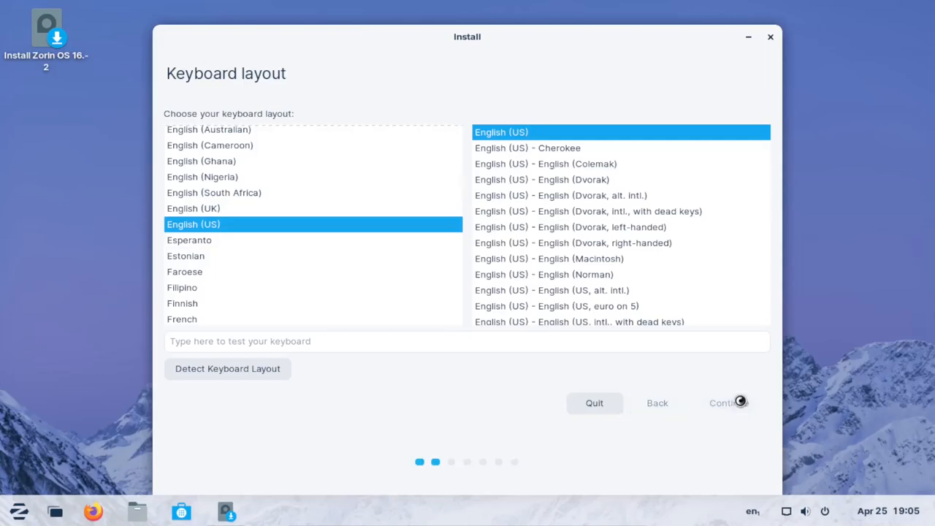
left_click(728, 404)
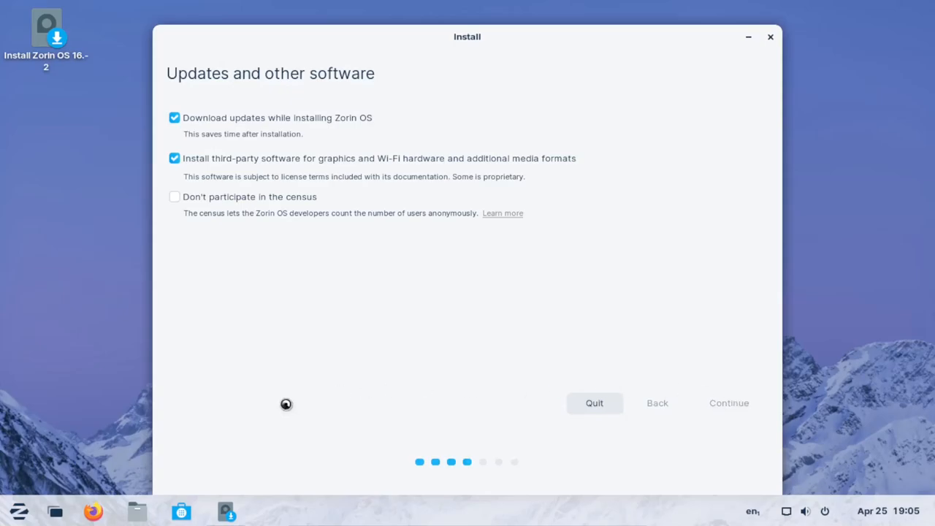
mouse_move(161, 424)
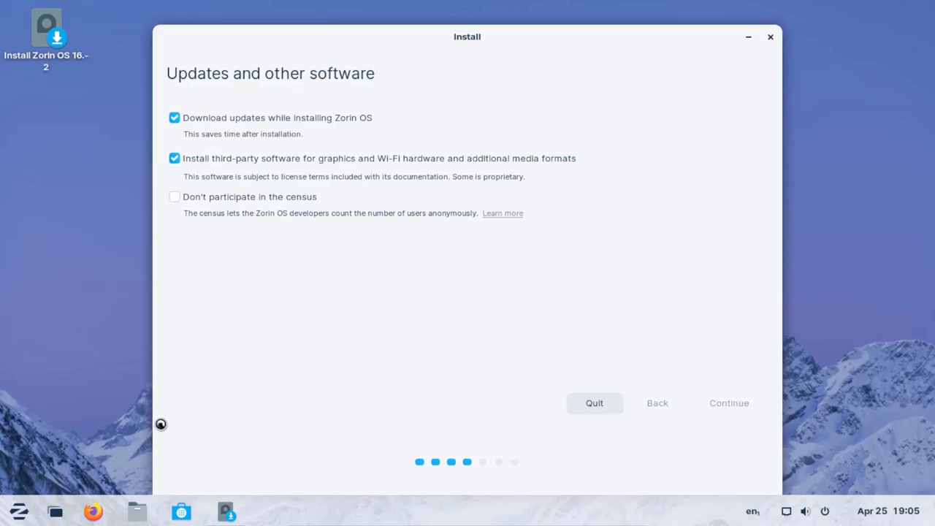
left_click(728, 403)
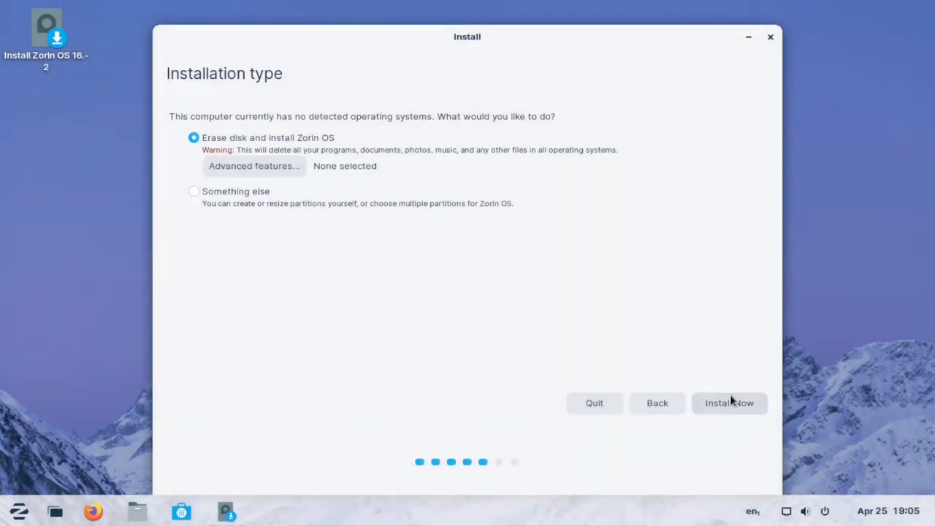
left_click(730, 403)
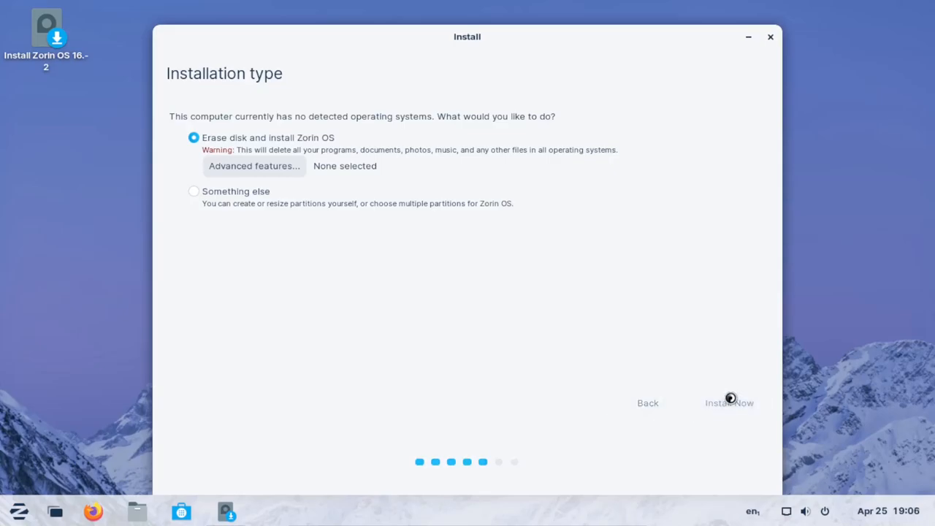
left_click(728, 404)
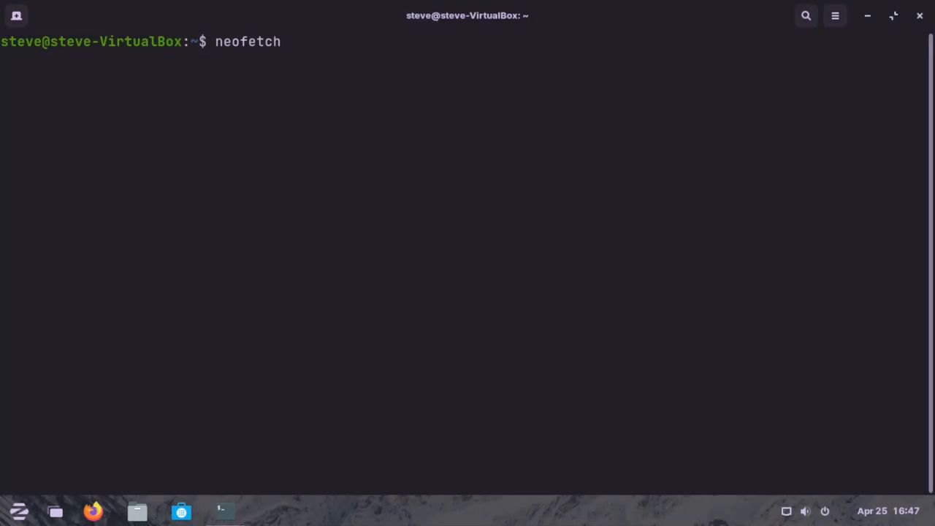
Run the typed neofetch command to show the Zorin system summary
key("Return")
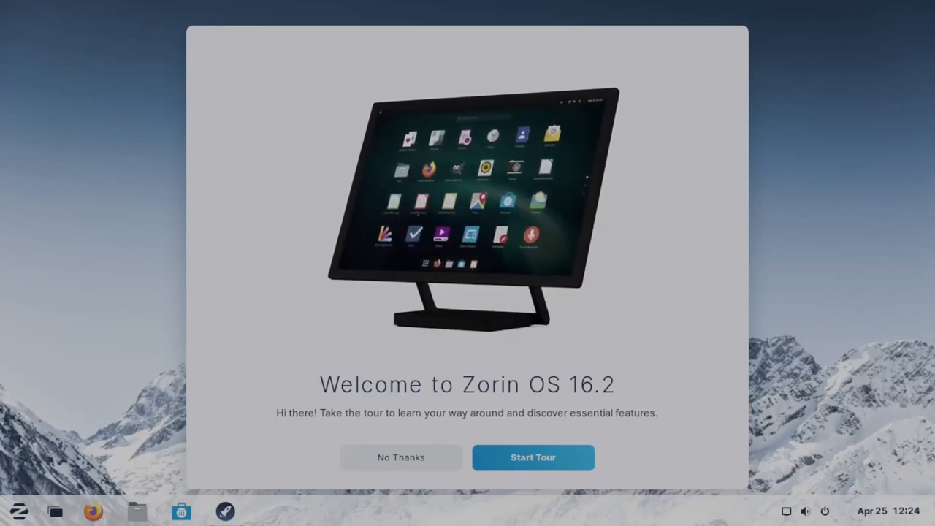
Decline the welcome tour and search the Zorin menu for 'tour'
left_click(401, 456)
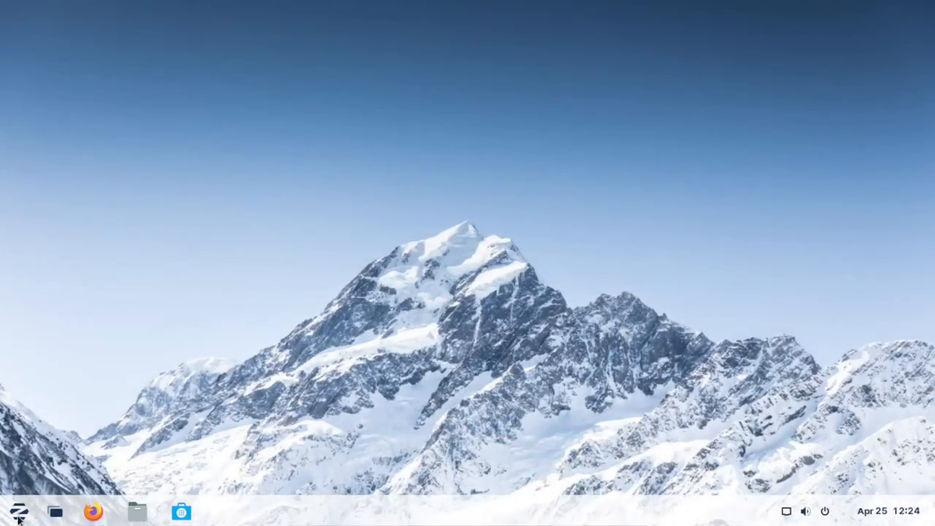
left_click(20, 511)
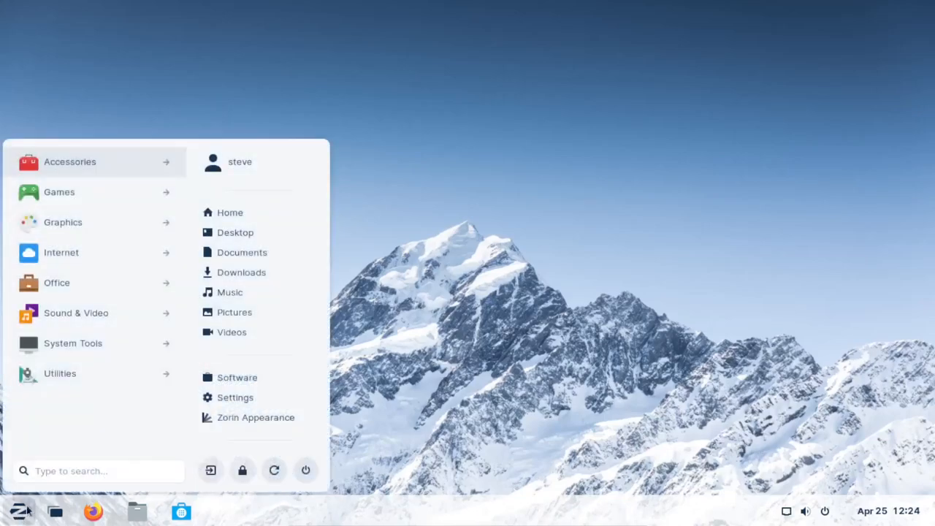
type("t")
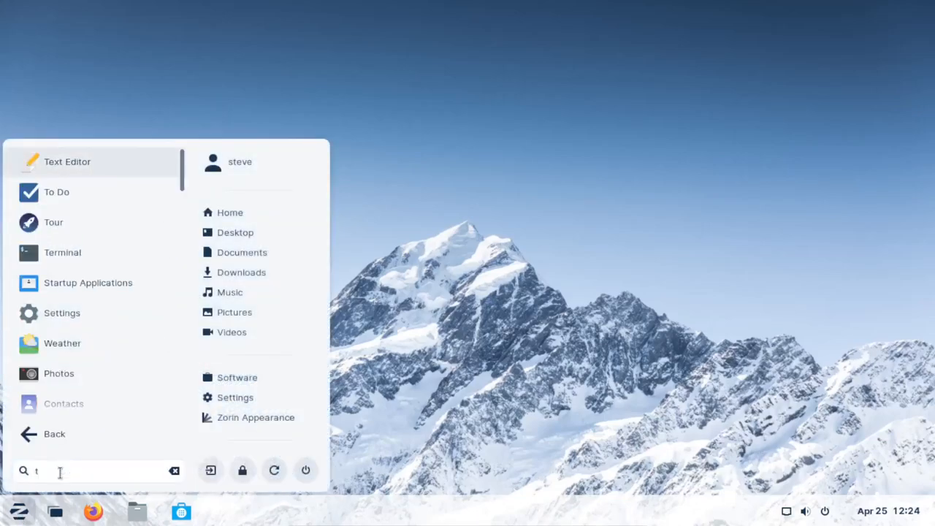
type("our")
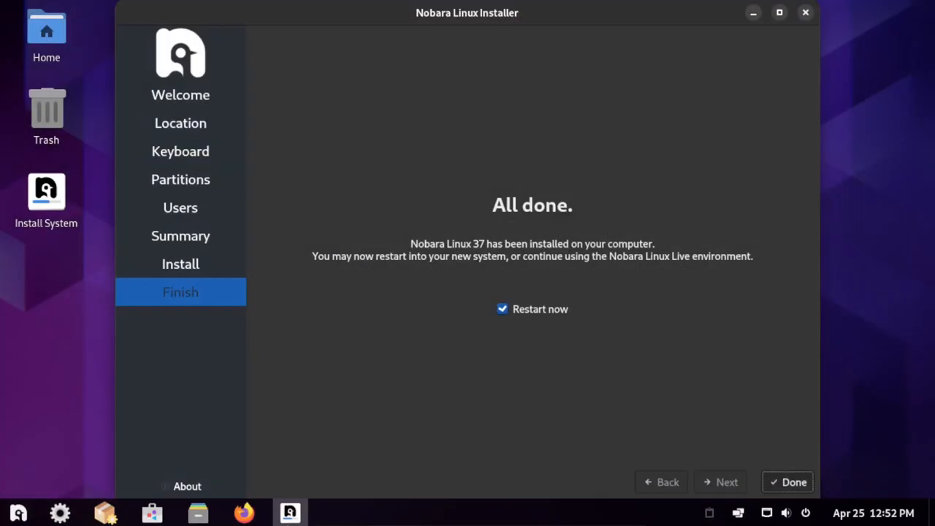
Finish the installer and view Nobara Welcome's First Steps, Recommended Additions and Optional Steps
left_click(786, 482)
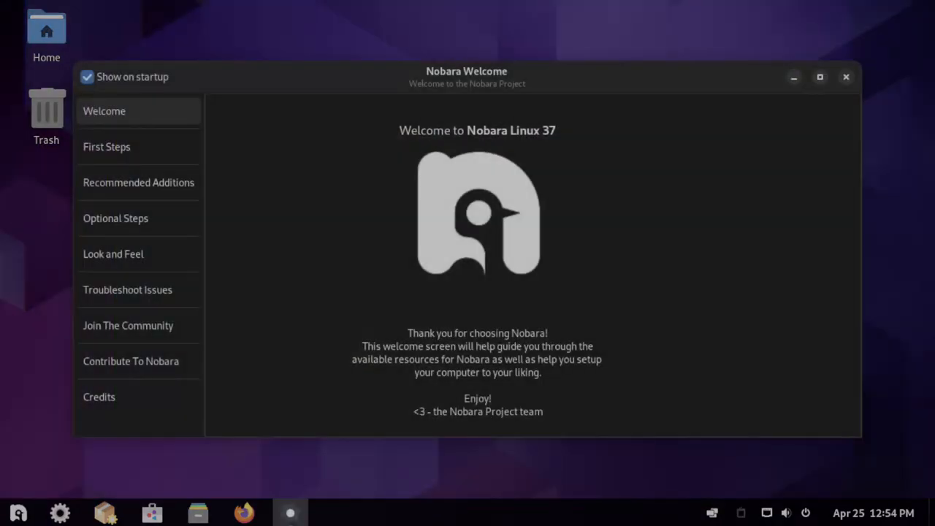
mouse_move(130, 157)
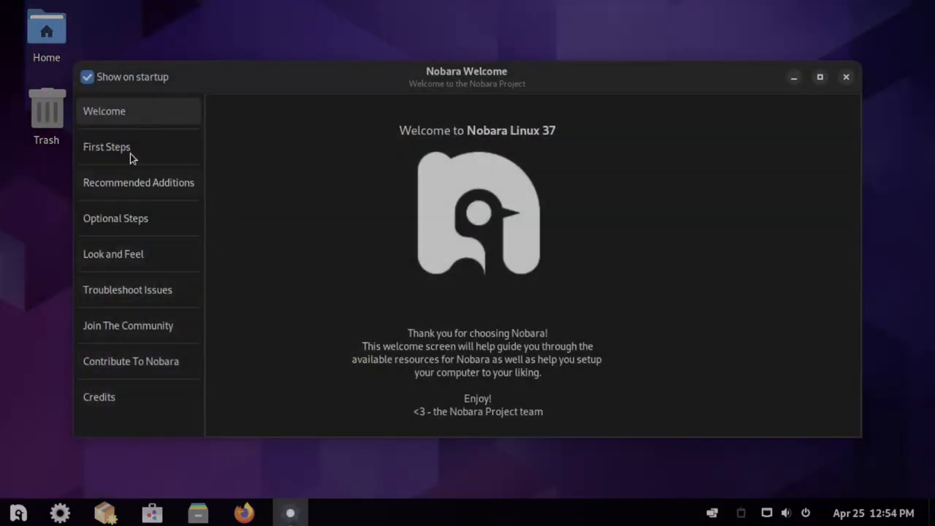
left_click(107, 146)
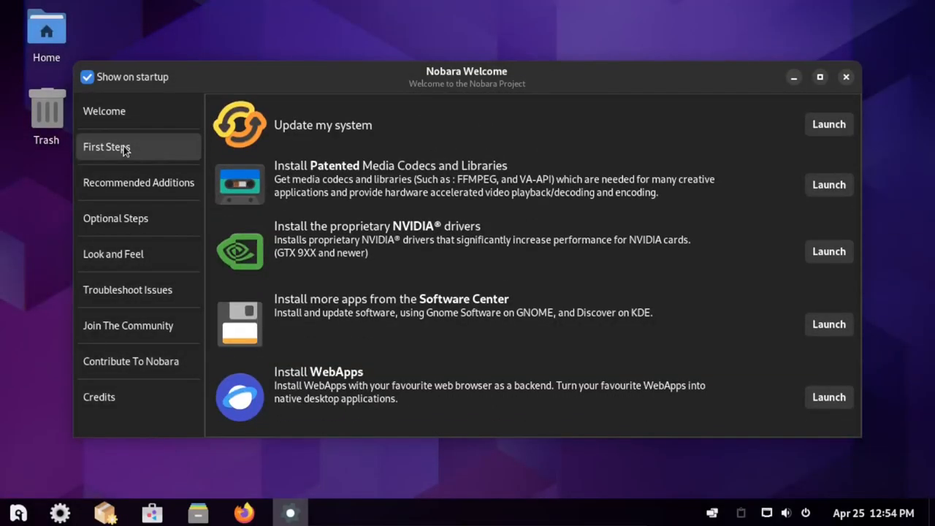
mouse_move(137, 183)
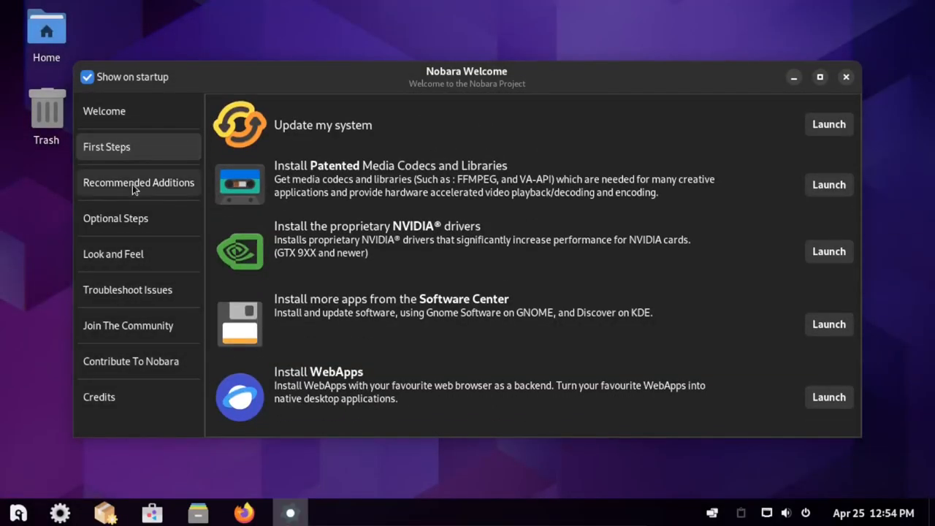
mouse_move(329, 269)
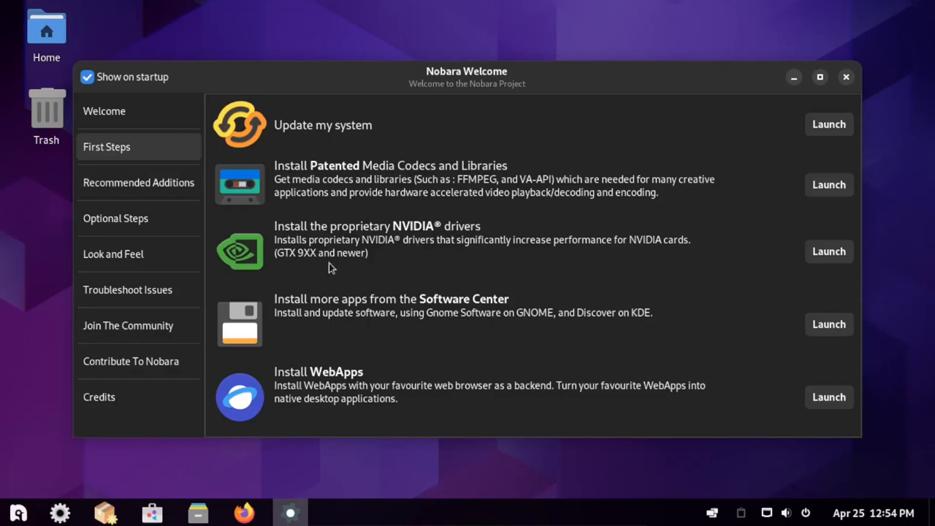
left_click(138, 181)
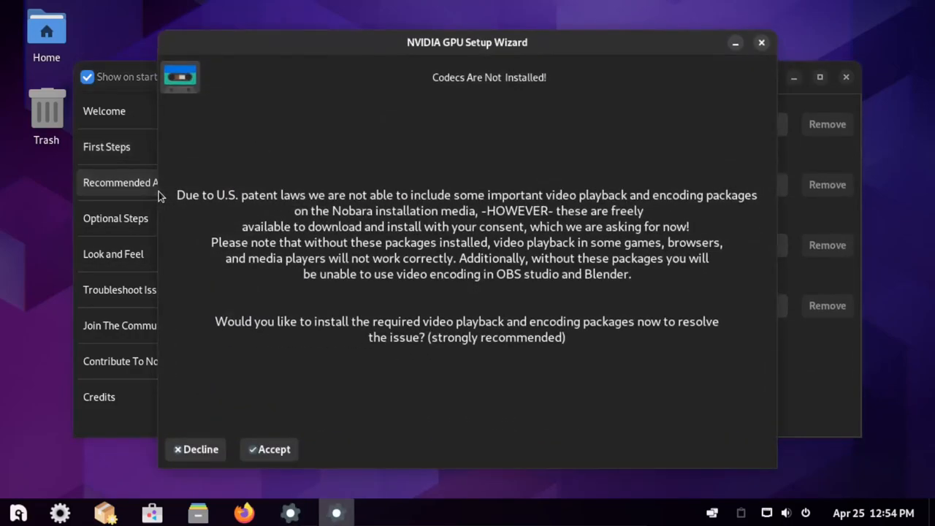
mouse_move(160, 196)
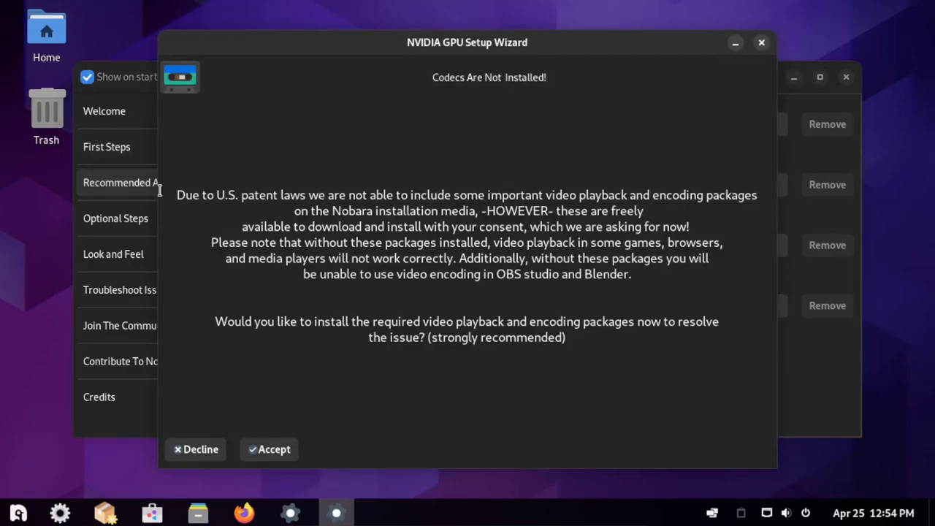
mouse_move(203, 437)
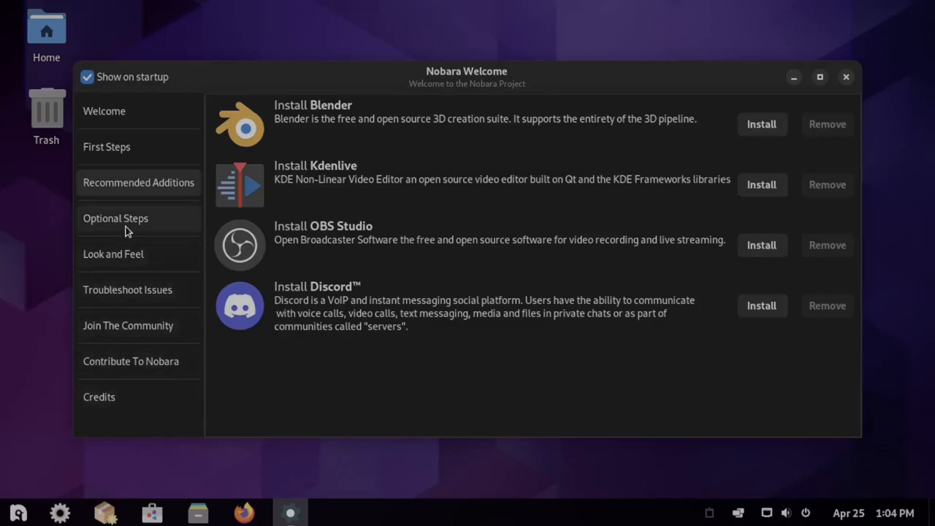
left_click(116, 218)
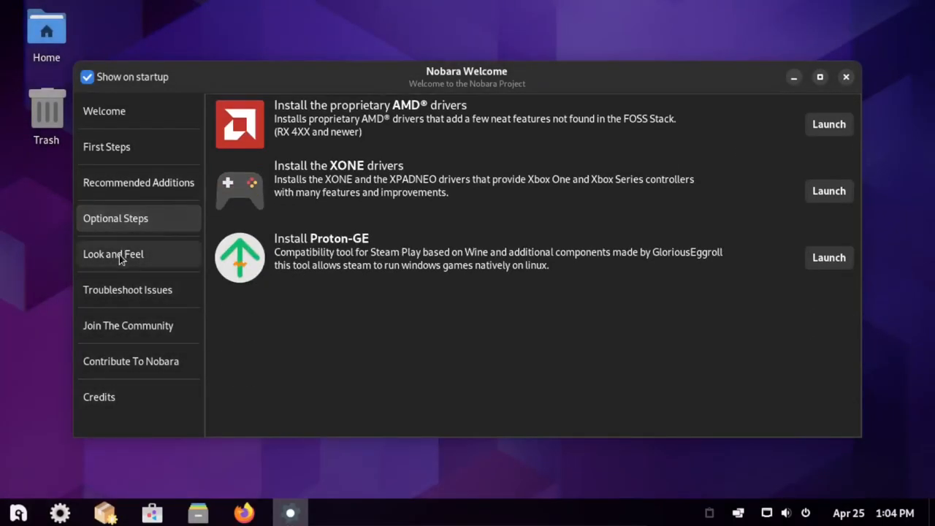
View the Look and Feel, Troubleshooting, Community, Contribute and Credits sections
left_click(114, 254)
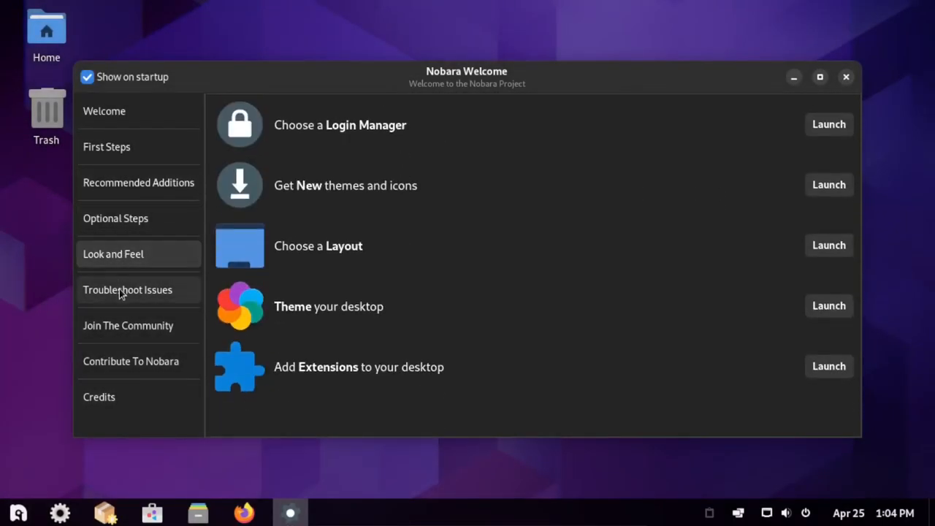
left_click(127, 289)
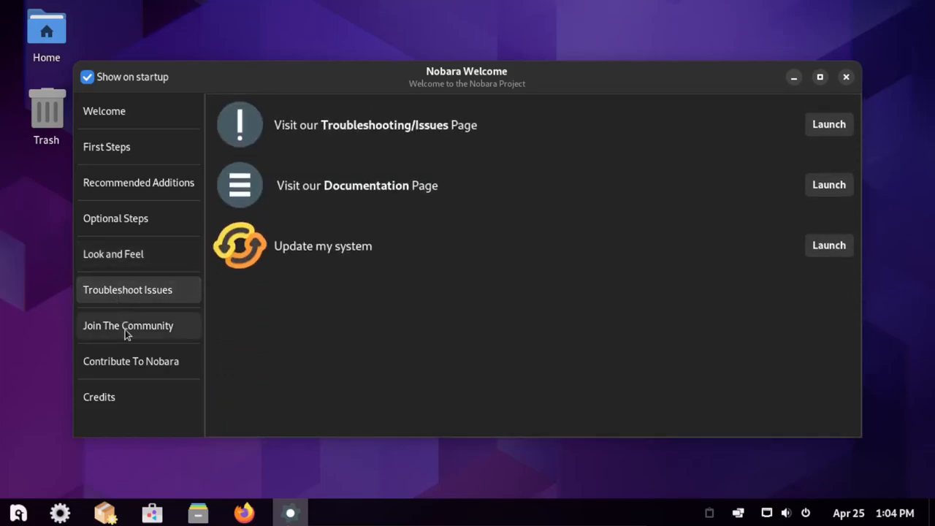
left_click(129, 324)
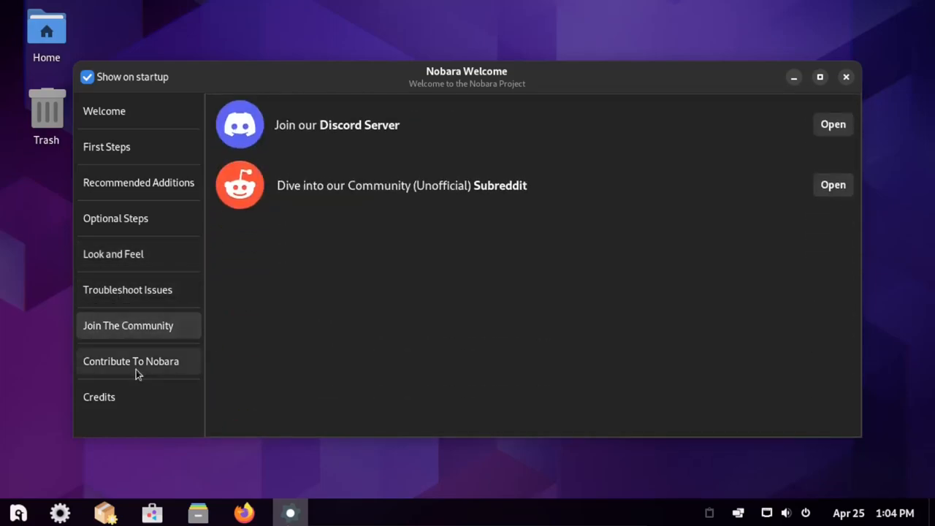
left_click(131, 361)
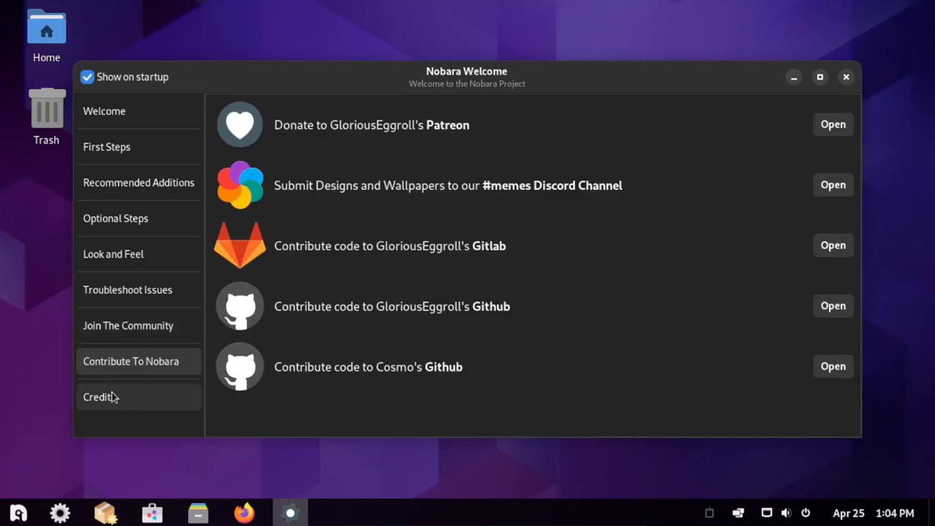
left_click(100, 397)
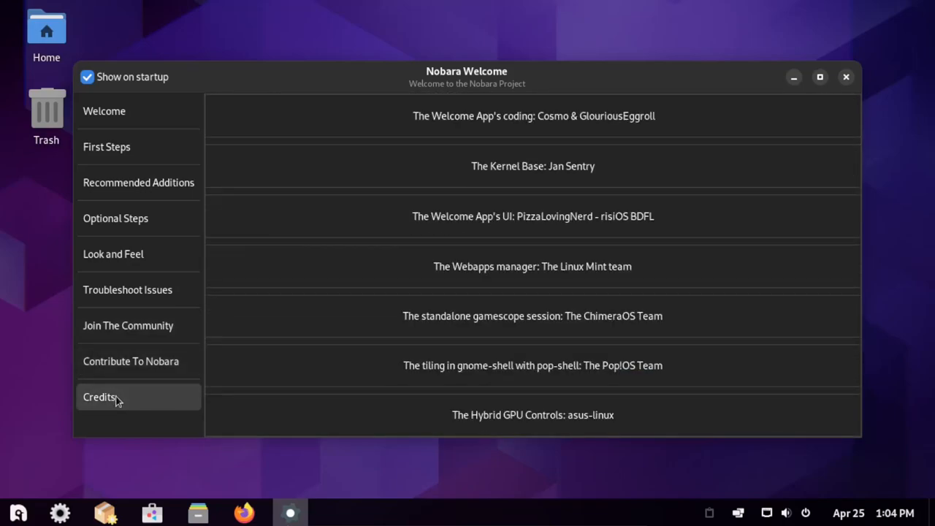
Launch a terminal in Nobara Linux and run neofetch for the system summary
left_click(847, 76)
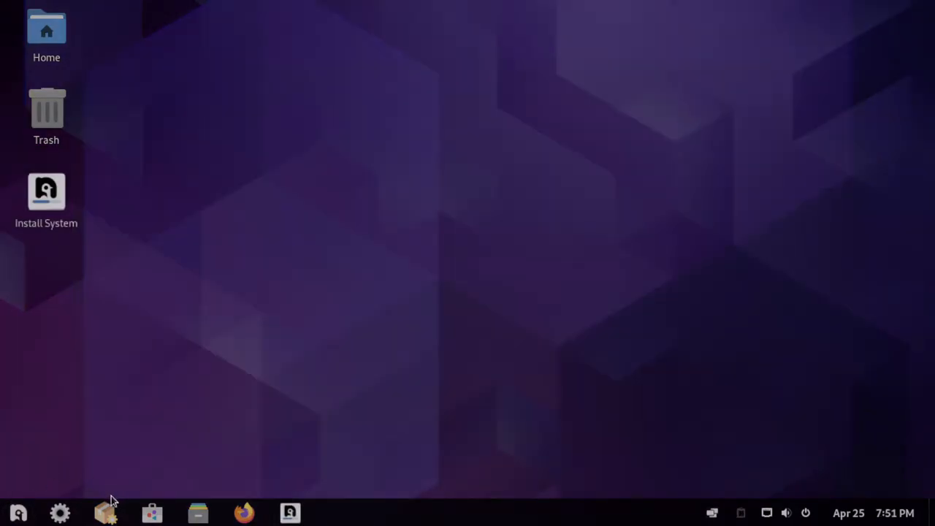
left_click(18, 511)
type("neo")
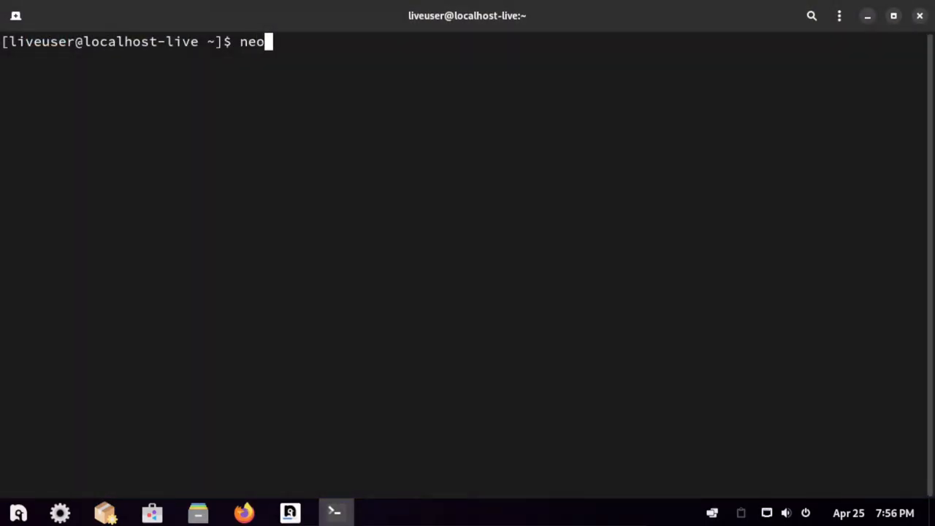
type("fetch")
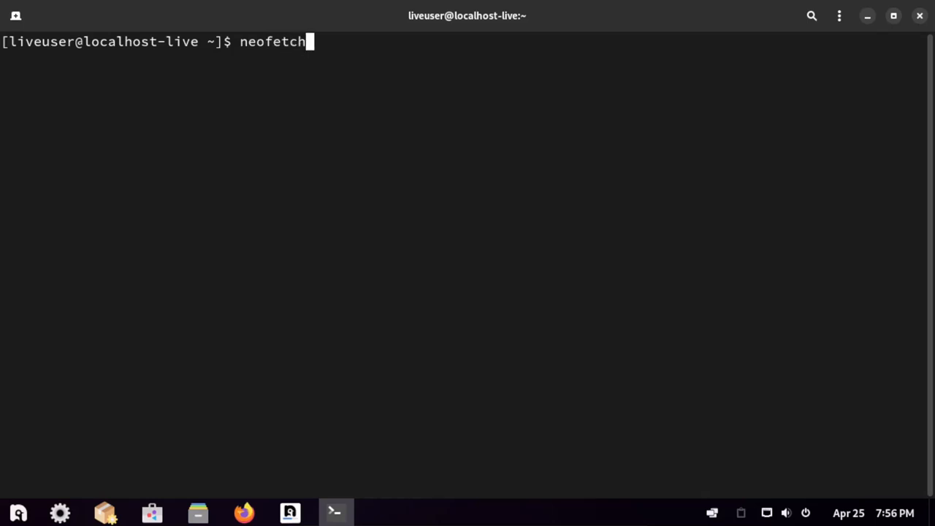
key("Return")
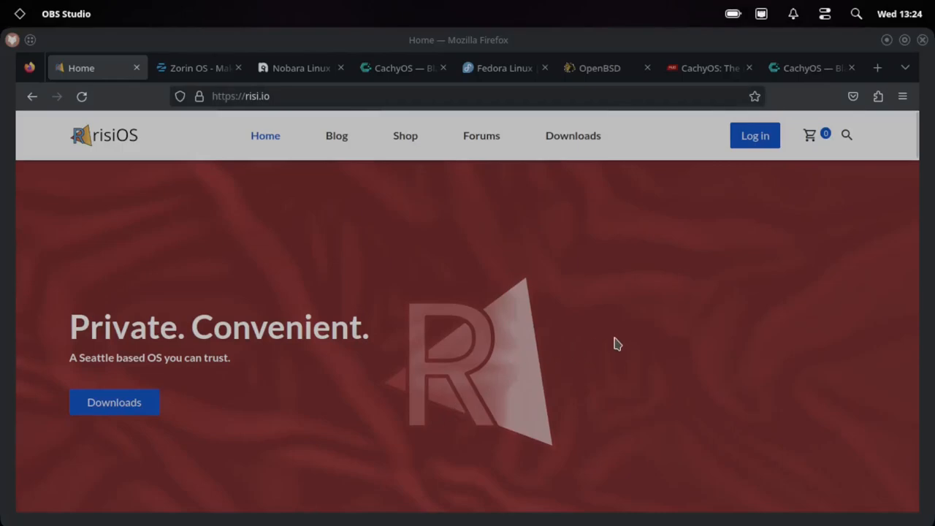
Scroll the risi.io homepage down to the risiWelcome section, then leave to the overview
scroll("down", 3)
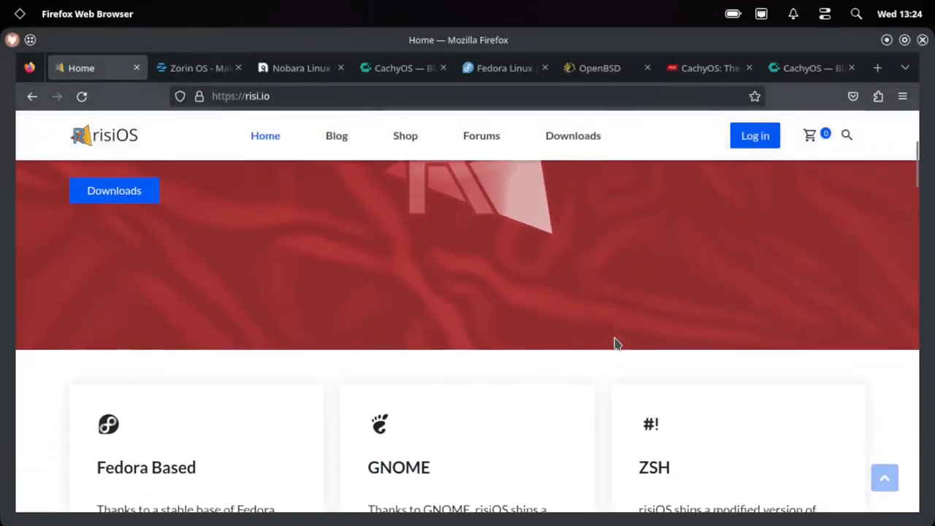
scroll("down", 3)
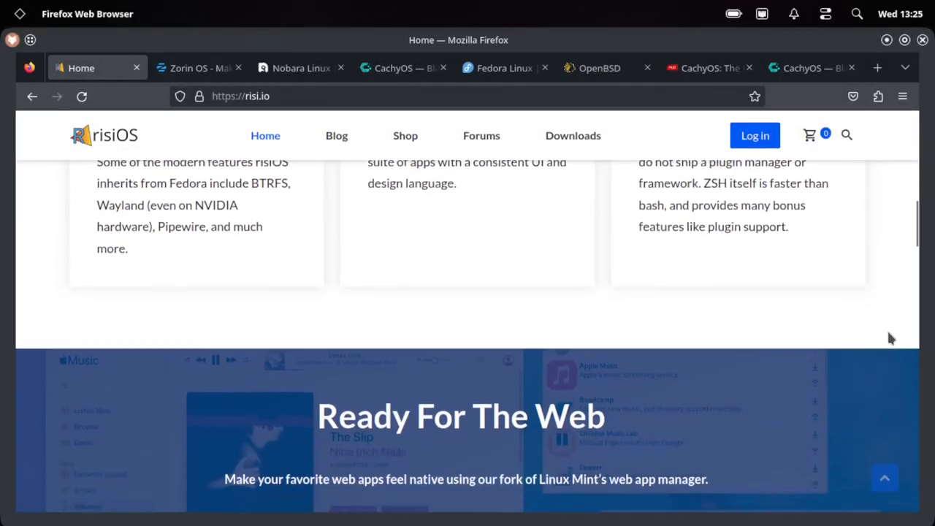
scroll("down", 3)
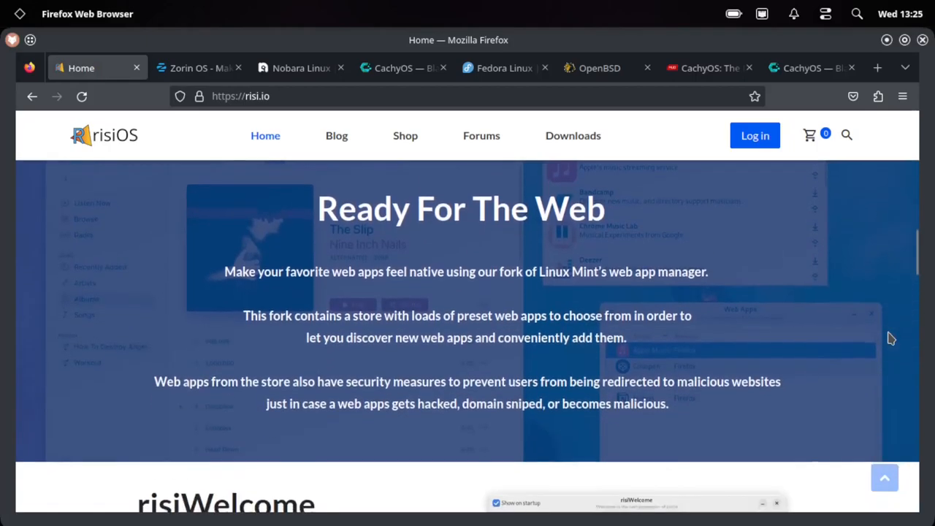
scroll("down", 3)
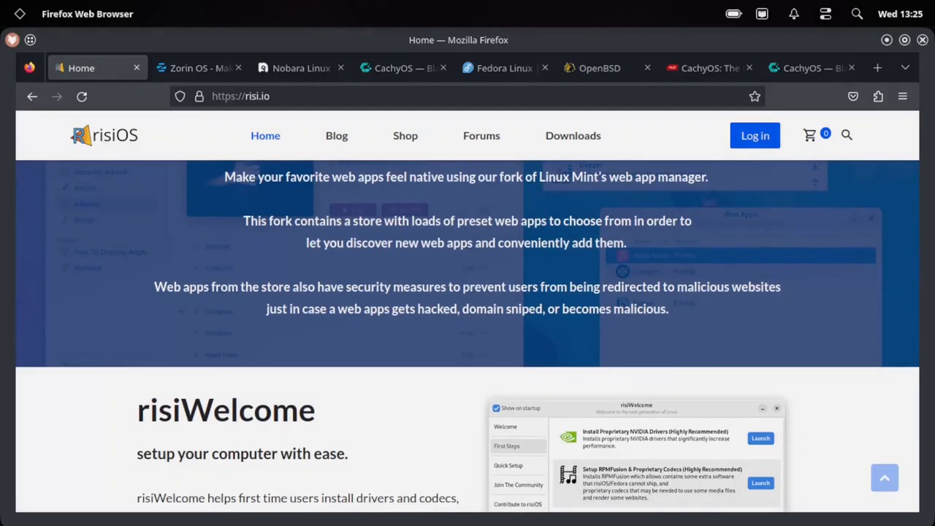
key("Super")
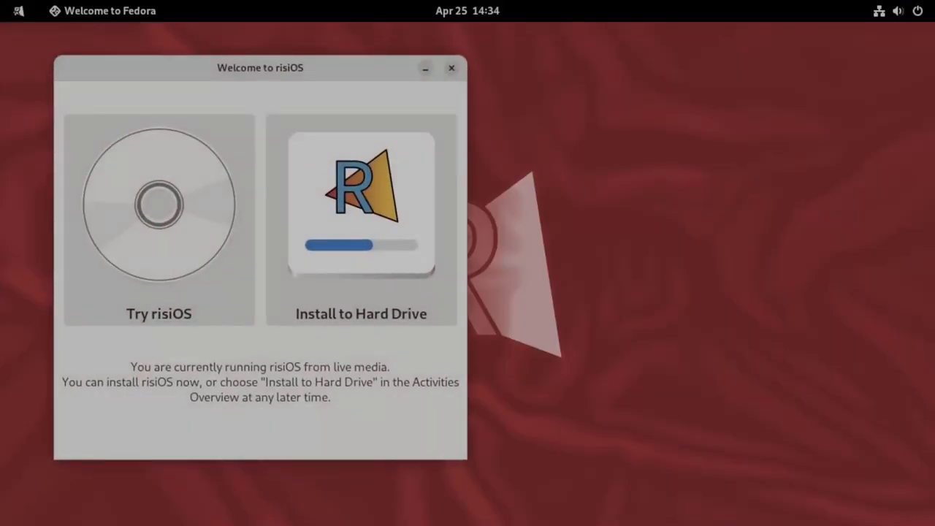
Choose Try risiOS in the live welcome dialog and show the full application grid
left_click(360, 204)
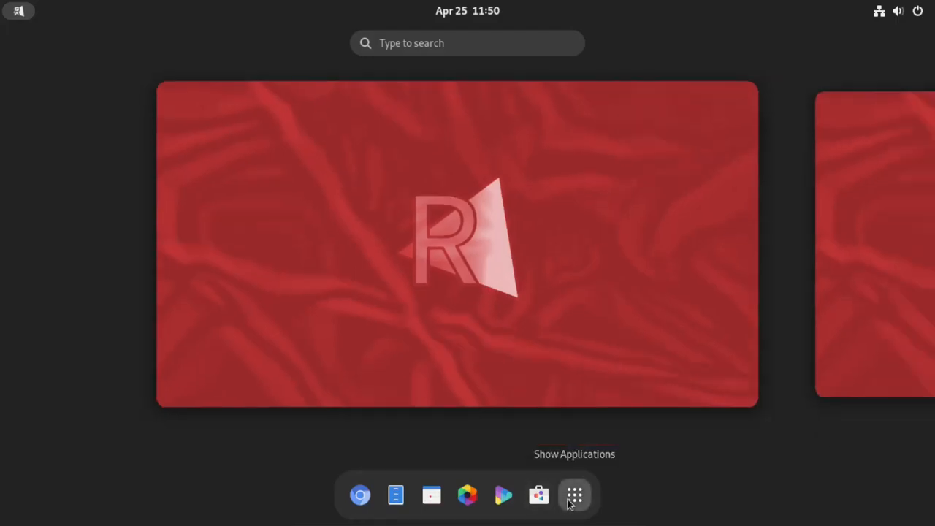
left_click(574, 495)
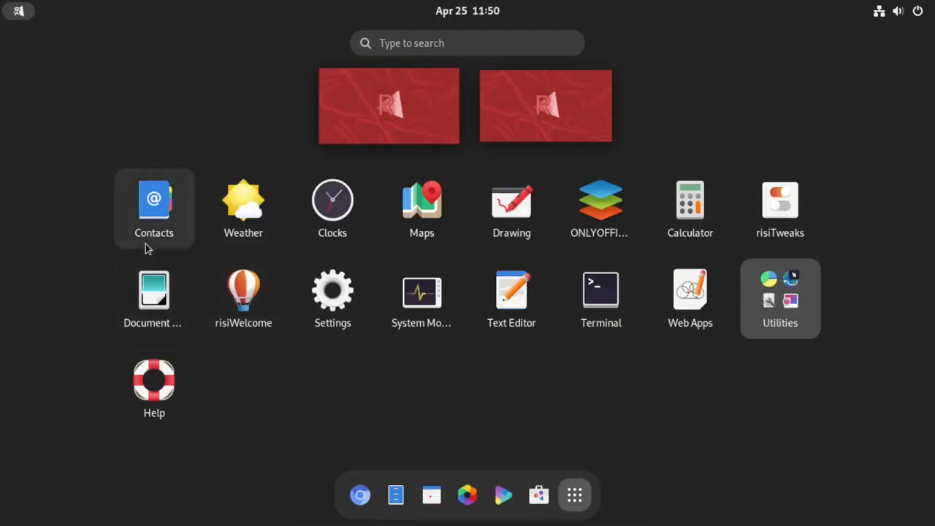
Run neofetch in the risiOS terminal to print the risiOS 37 system summary
left_click(599, 289)
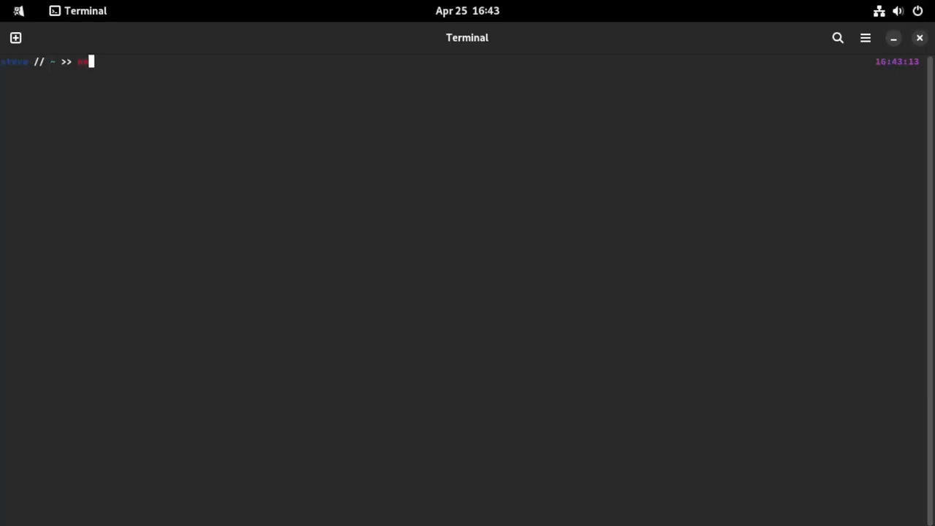
type("neofetch")
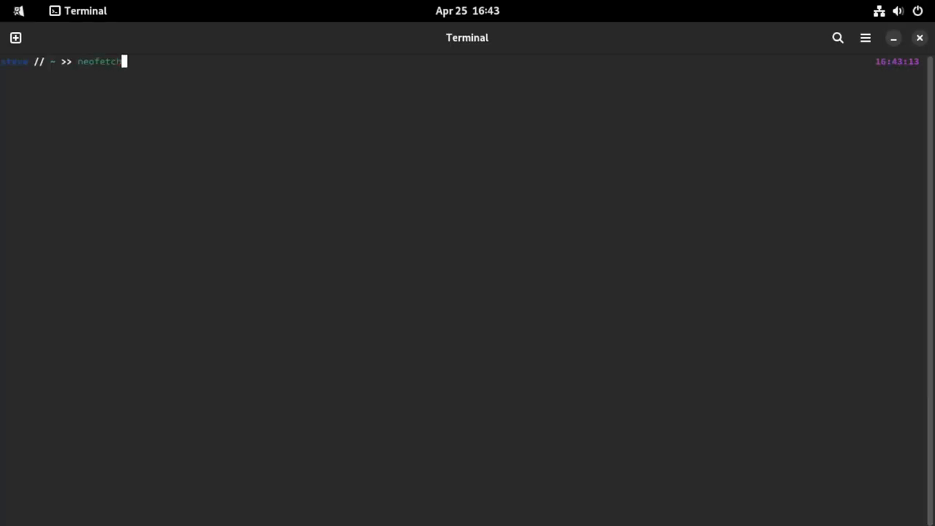
key("Return")
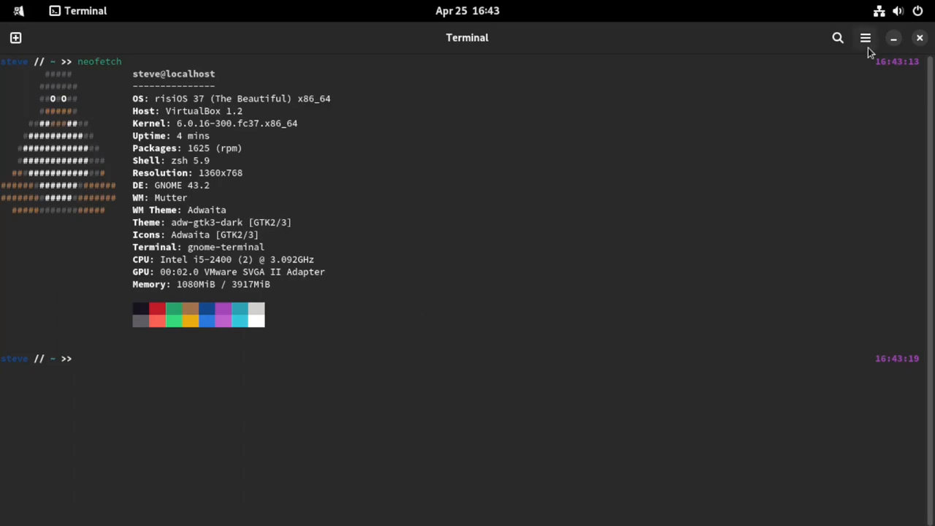
Enlarge the terminal text via the options menu zoom and return to the desktop
left_click(865, 38)
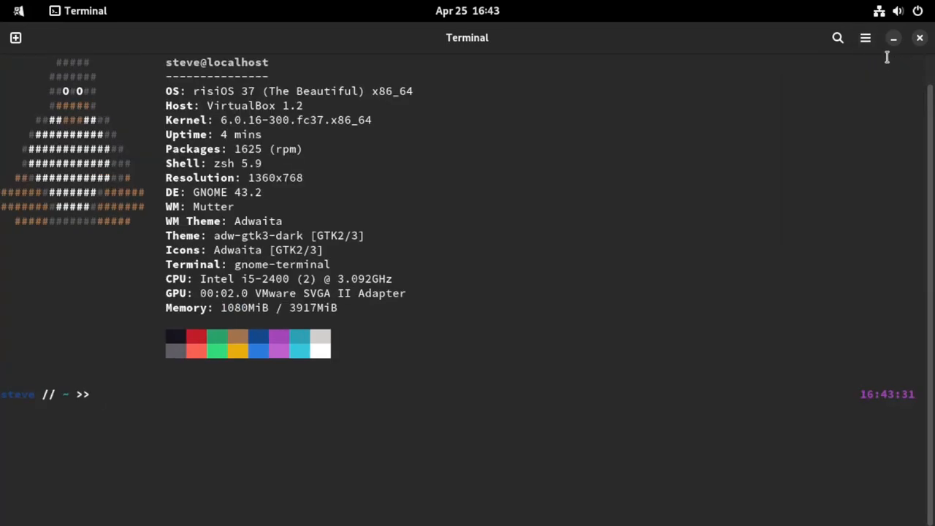
left_click(865, 38)
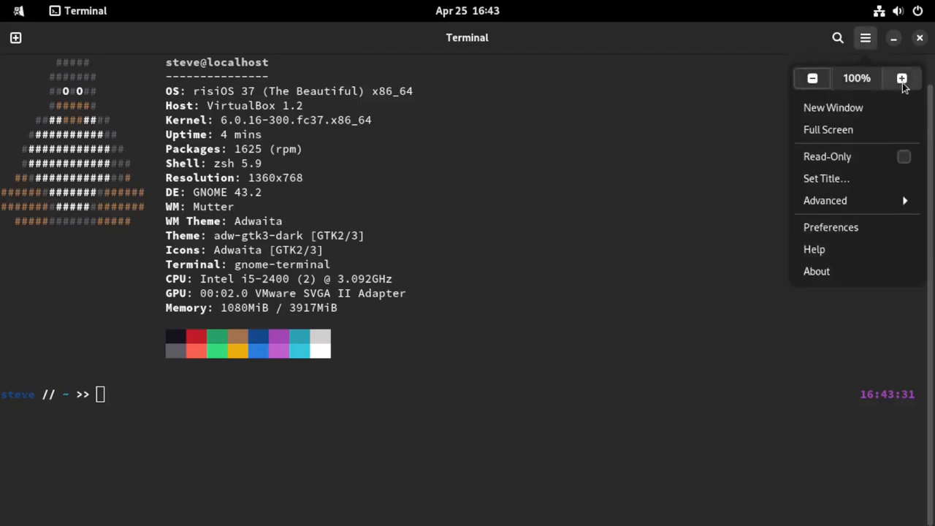
left_click(901, 78)
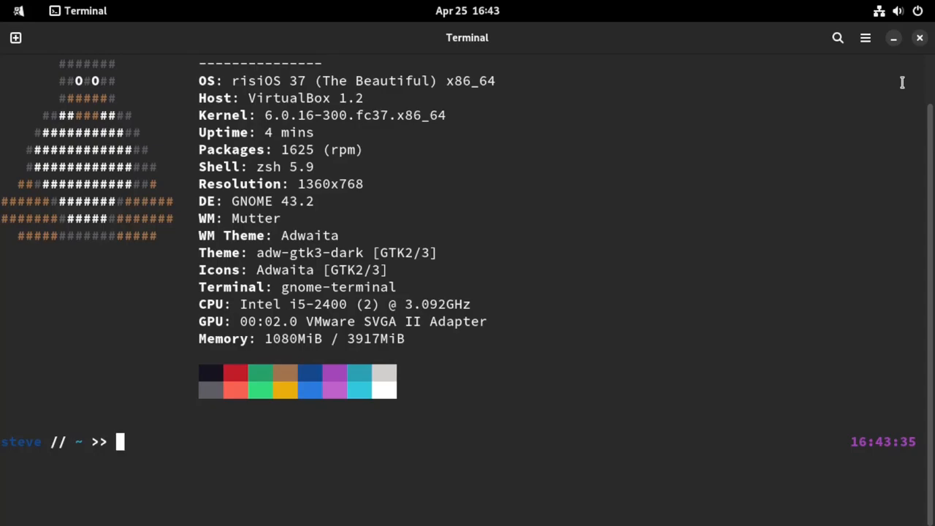
mouse_move(933, 62)
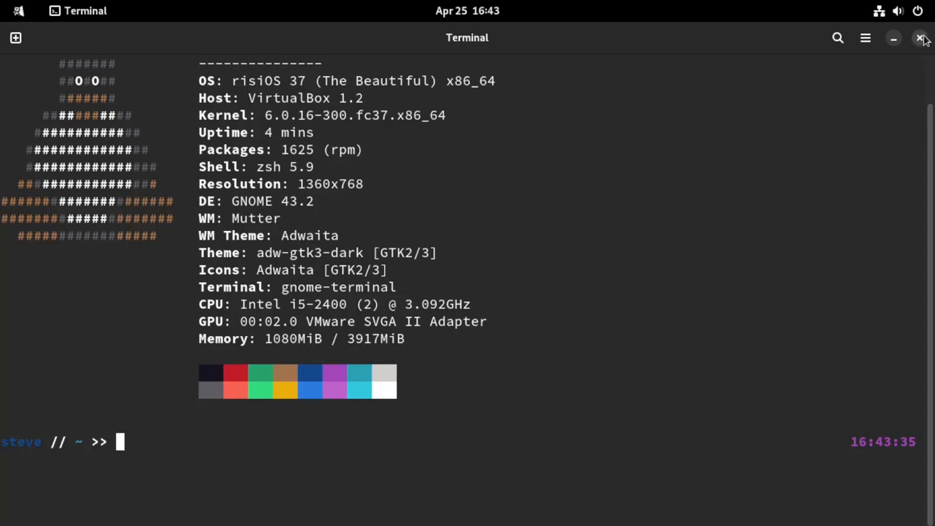
mouse_move(901, 82)
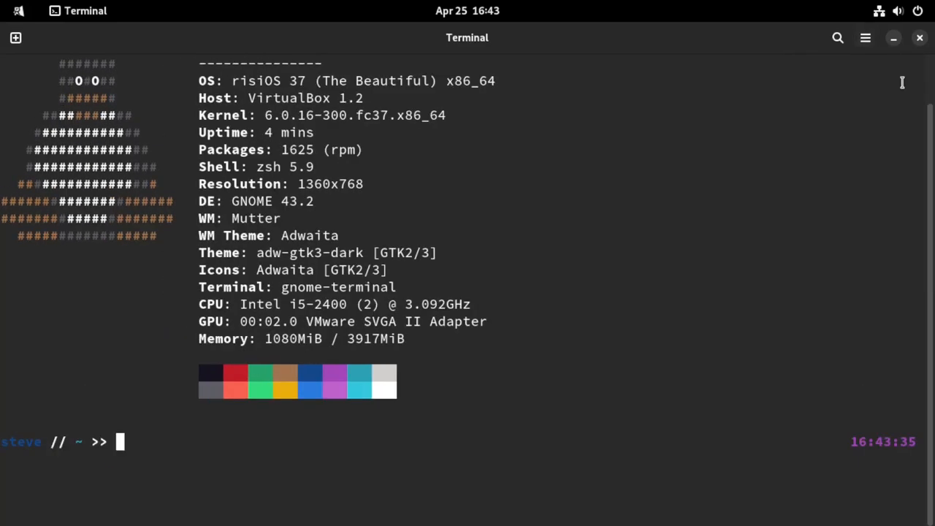
left_click(893, 38)
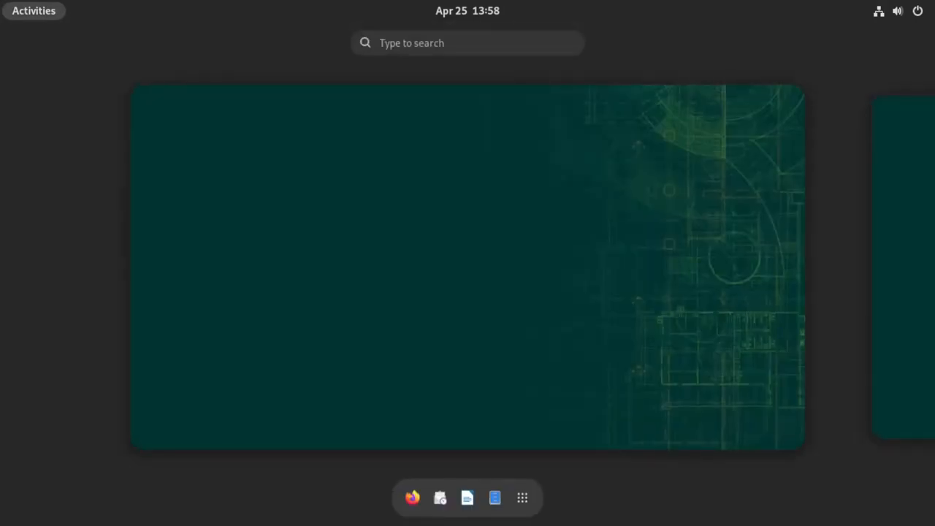
left_click(514, 497)
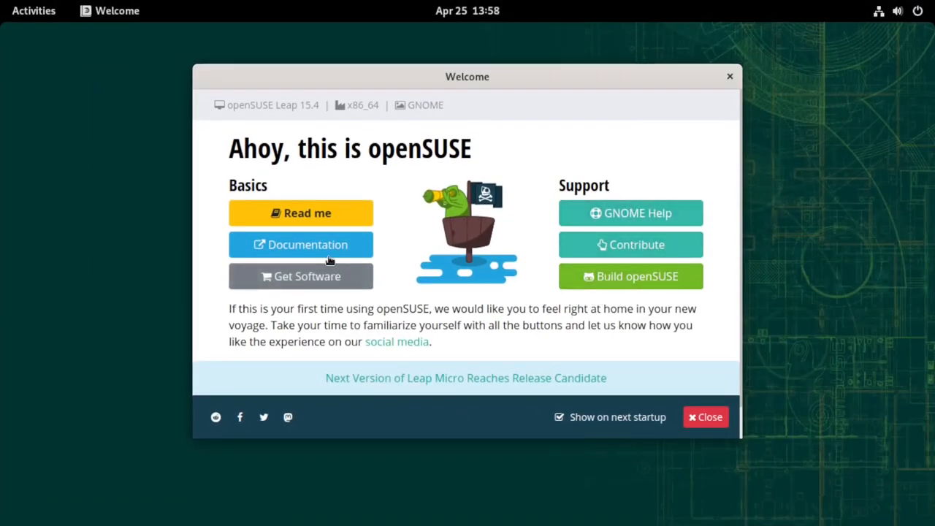
mouse_move(327, 242)
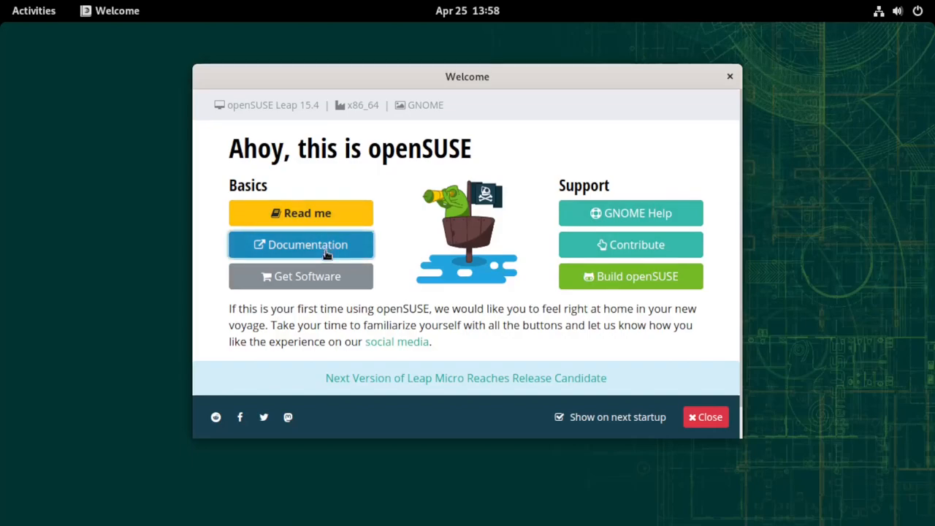
mouse_move(307, 276)
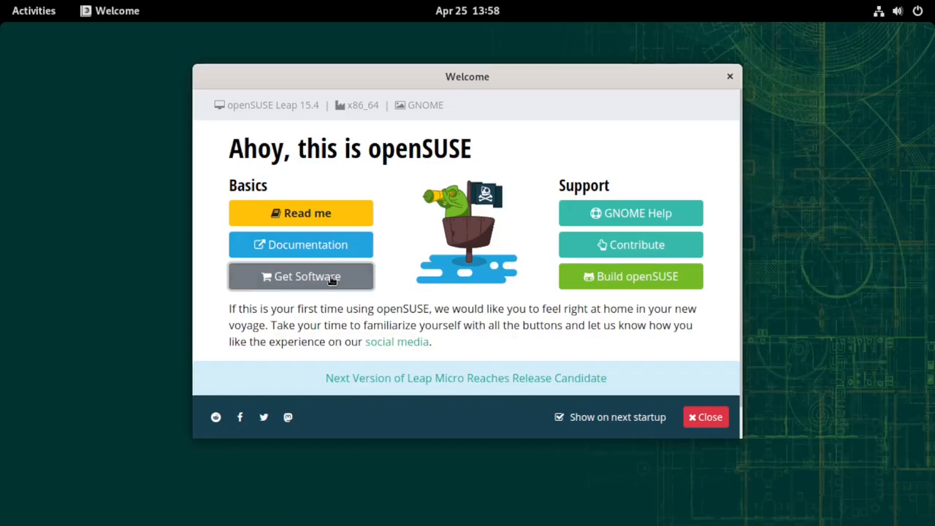
mouse_move(651, 260)
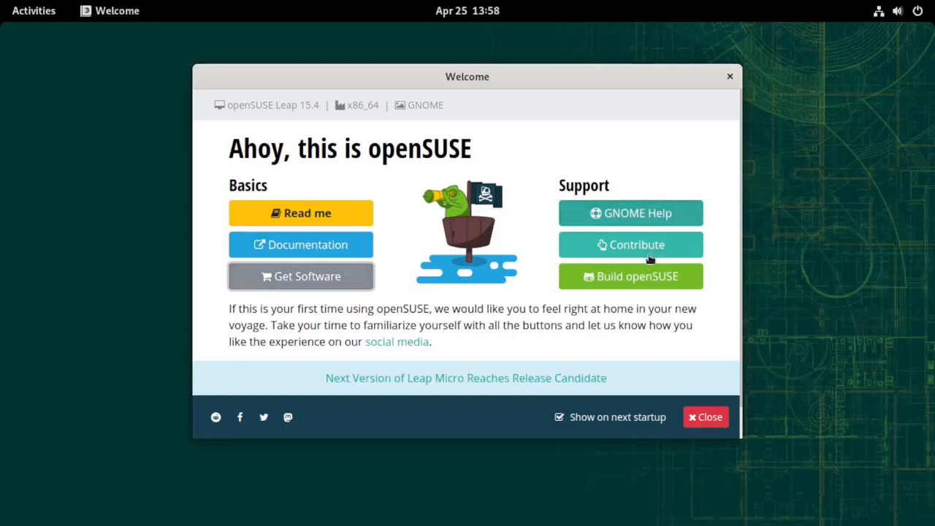
mouse_move(643, 285)
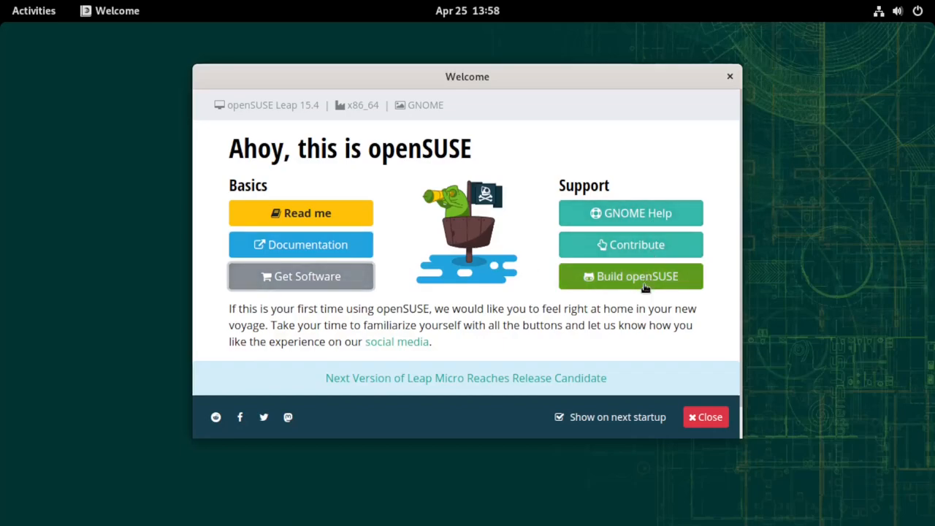
View the openSUSE documentation page in Firefox and scroll through the Leap 15.4 guide cards
left_click(301, 244)
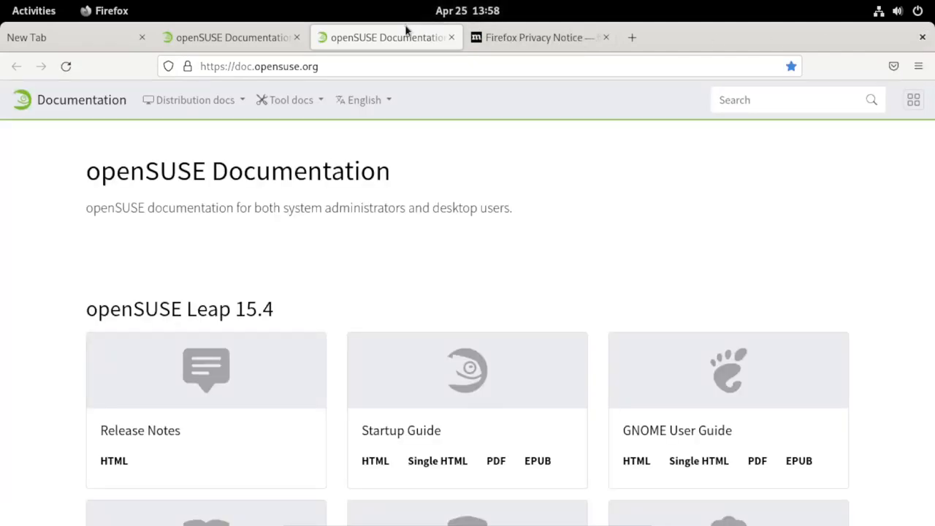
mouse_move(385, 38)
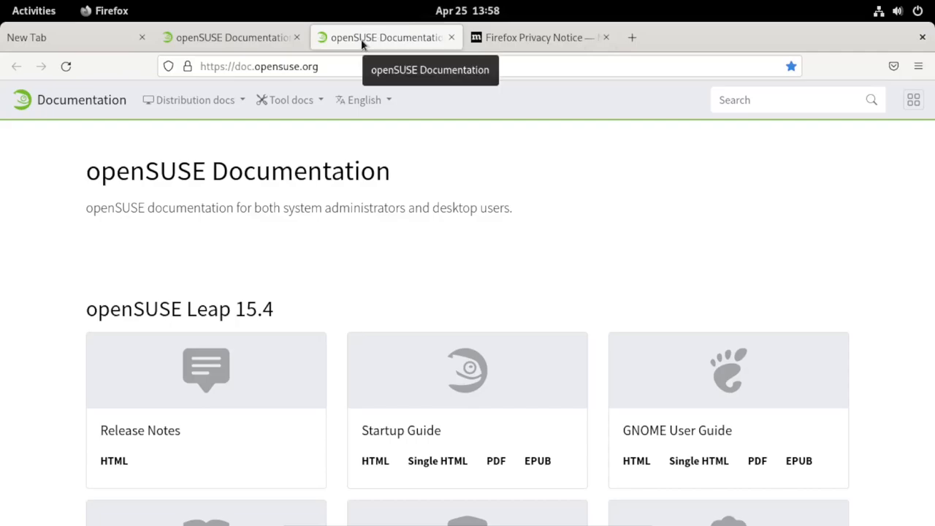
scroll("down", 3)
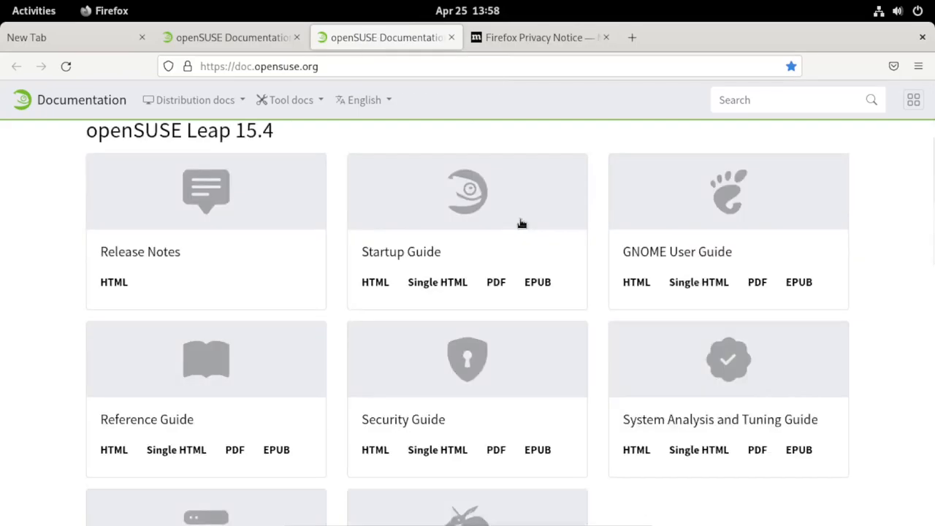
scroll("down", 3)
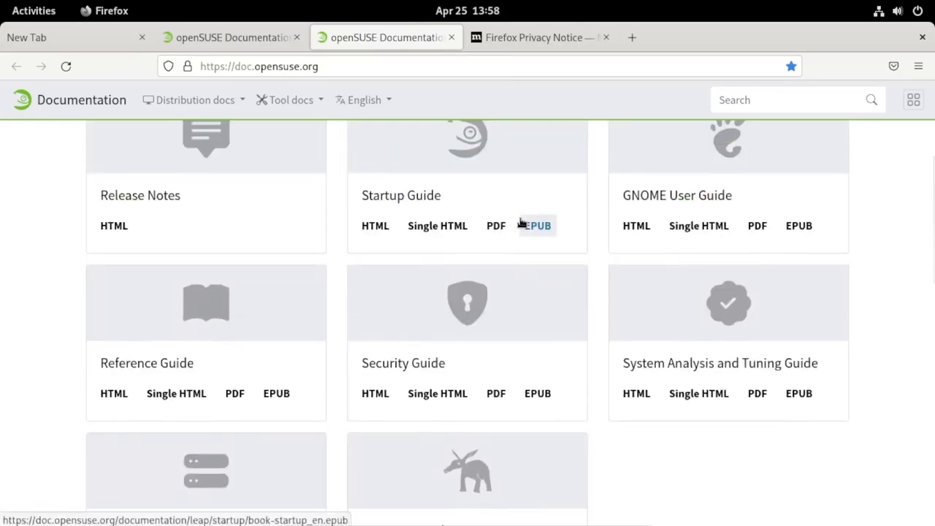
scroll("up", 3)
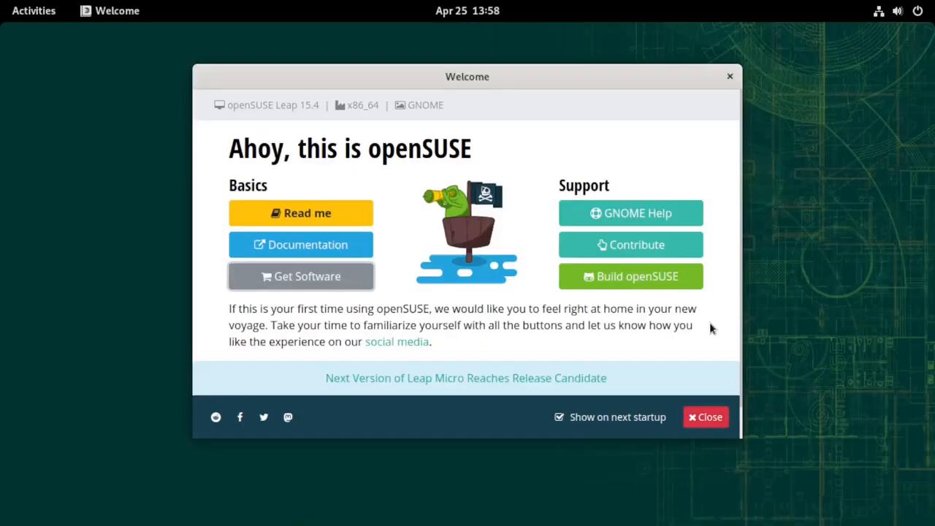
Close the openSUSE Welcome window, browse the GNOME app grid and exit the overview
left_click(705, 417)
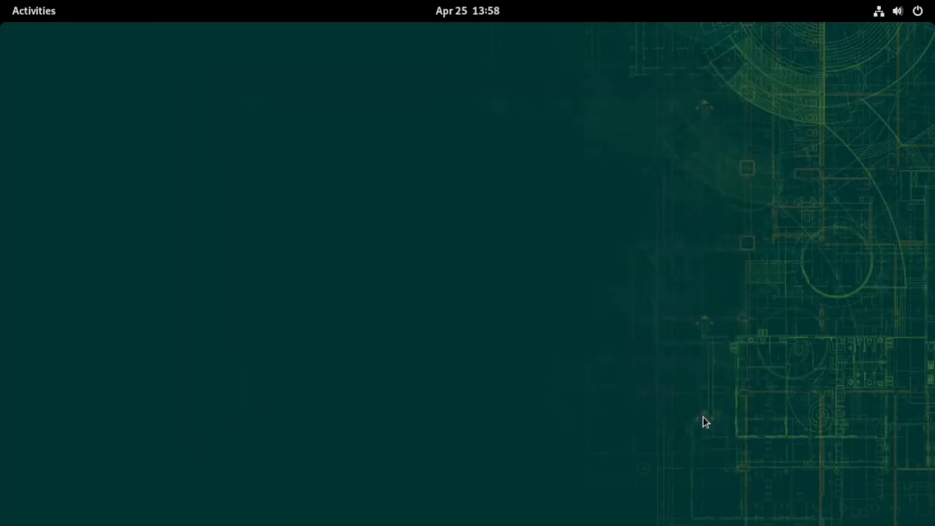
left_click(33, 10)
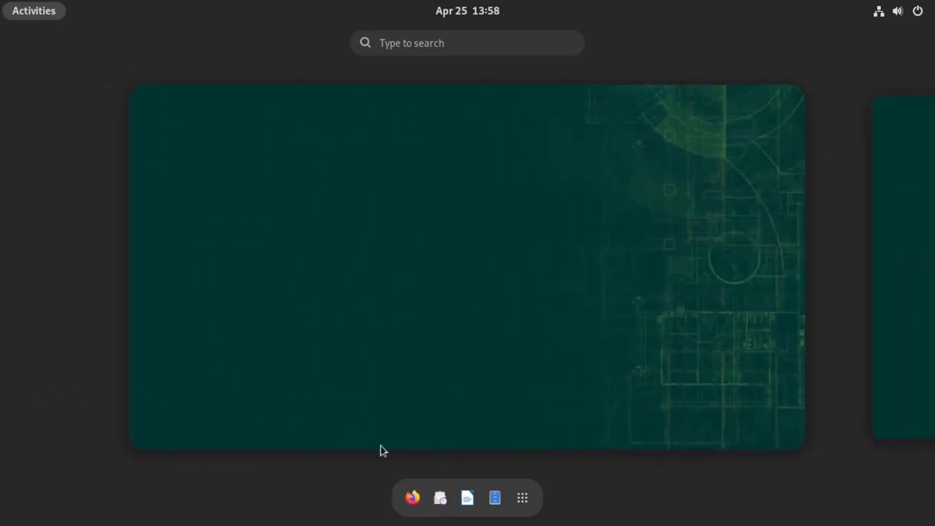
left_click(522, 497)
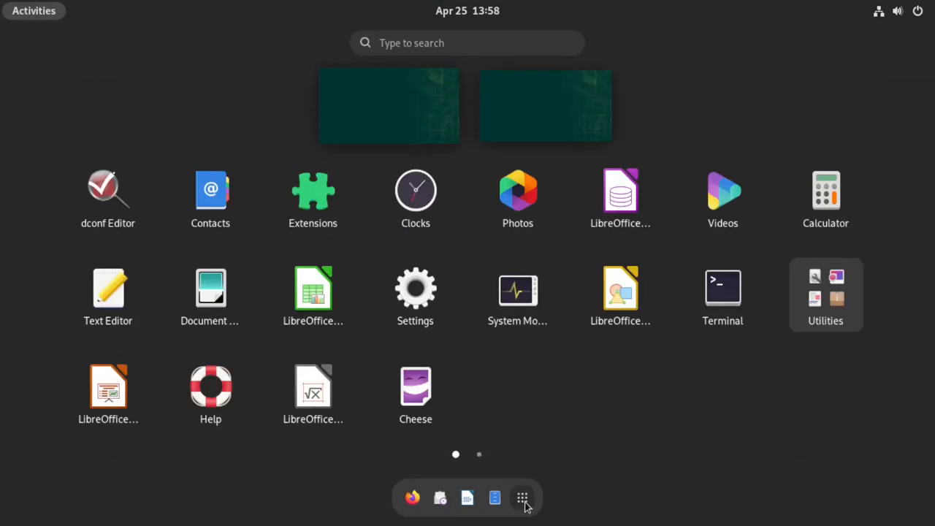
mouse_move(786, 385)
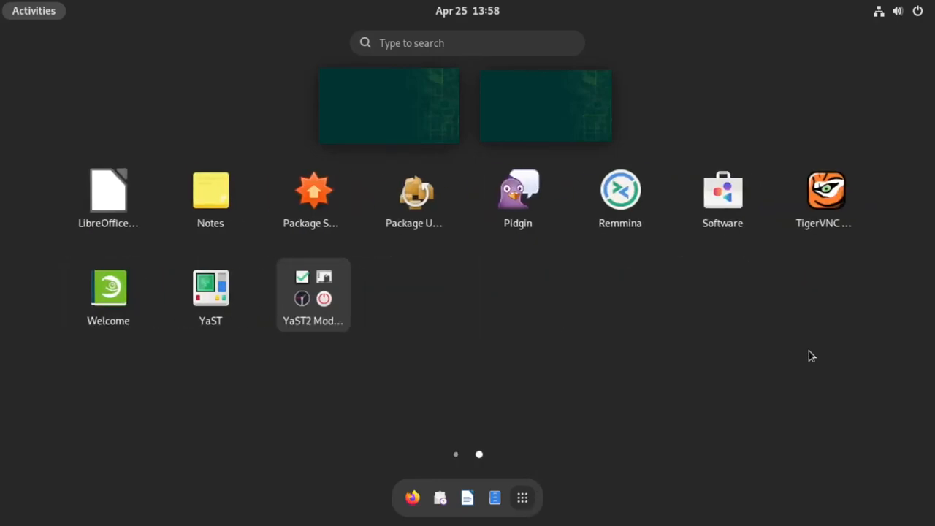
left_click(456, 453)
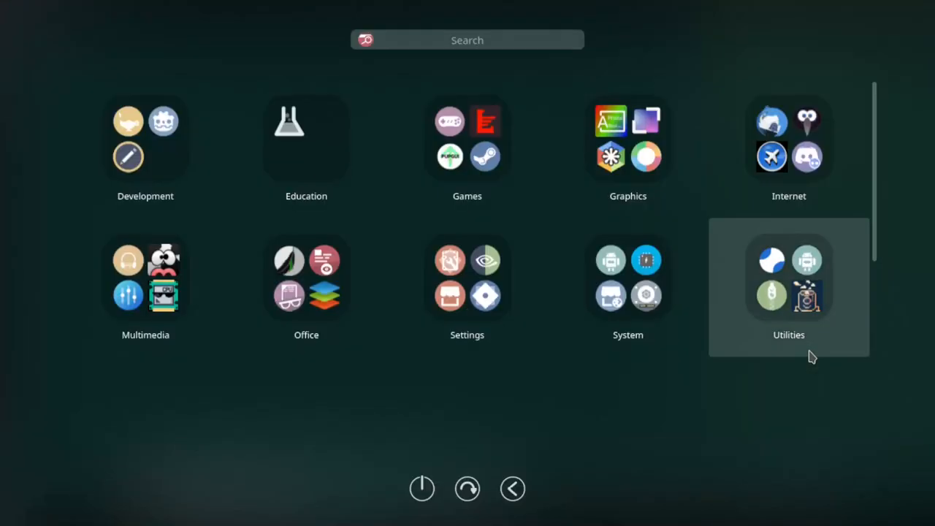
mouse_move(774, 417)
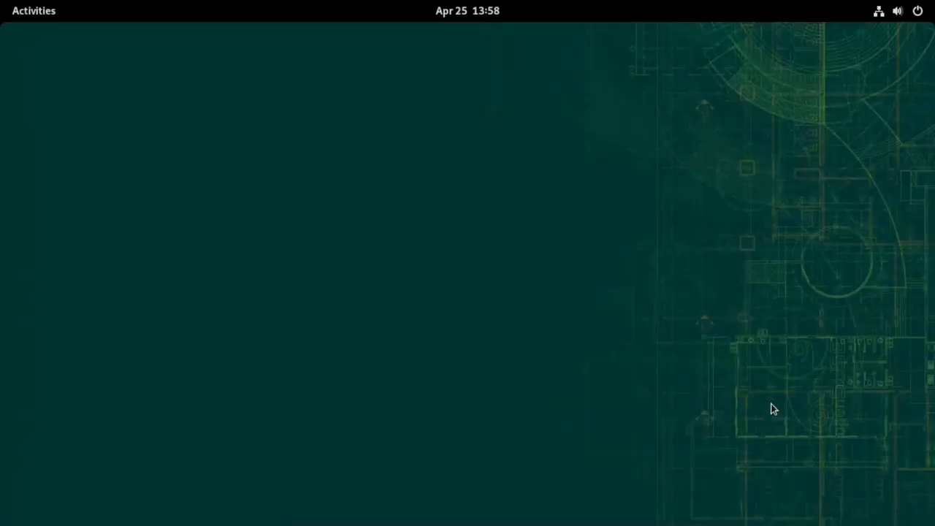
mouse_move(291, 41)
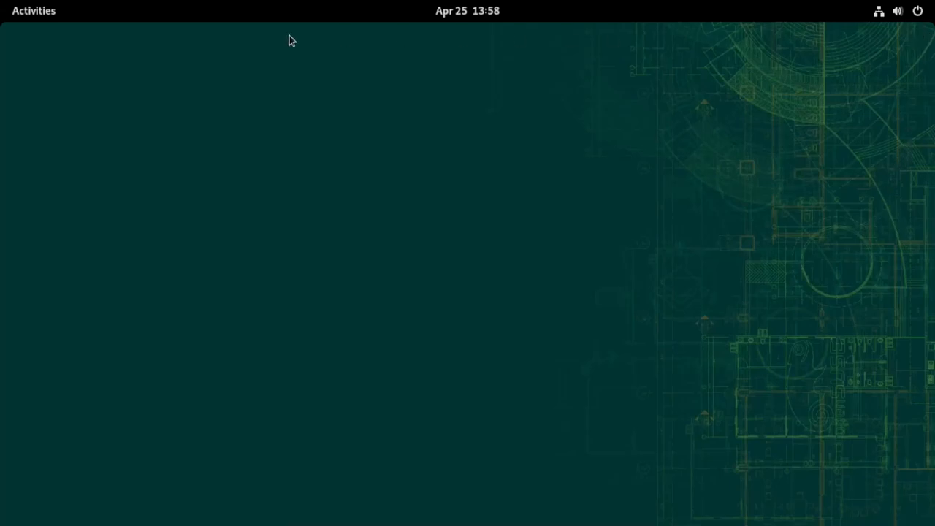
Toggle the overview and calendar panel closed, then bring up the system status menu
left_click(34, 11)
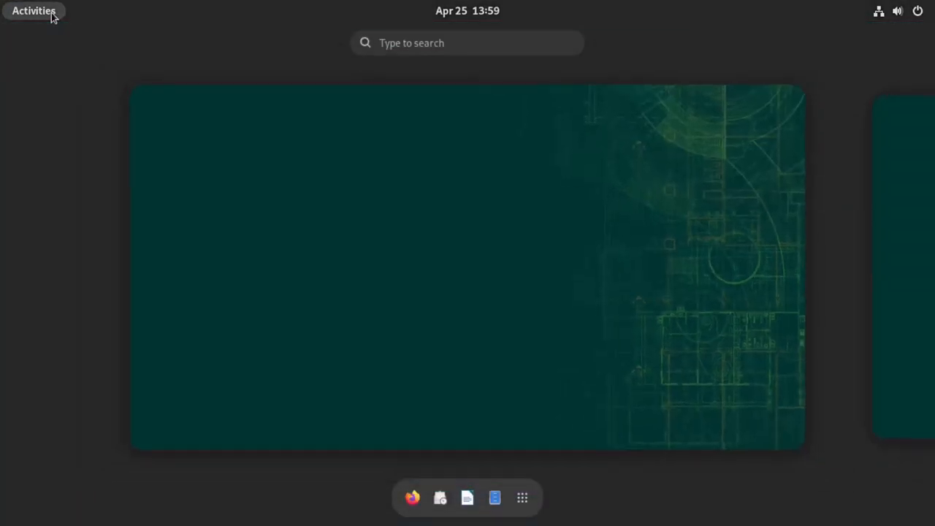
left_click(33, 10)
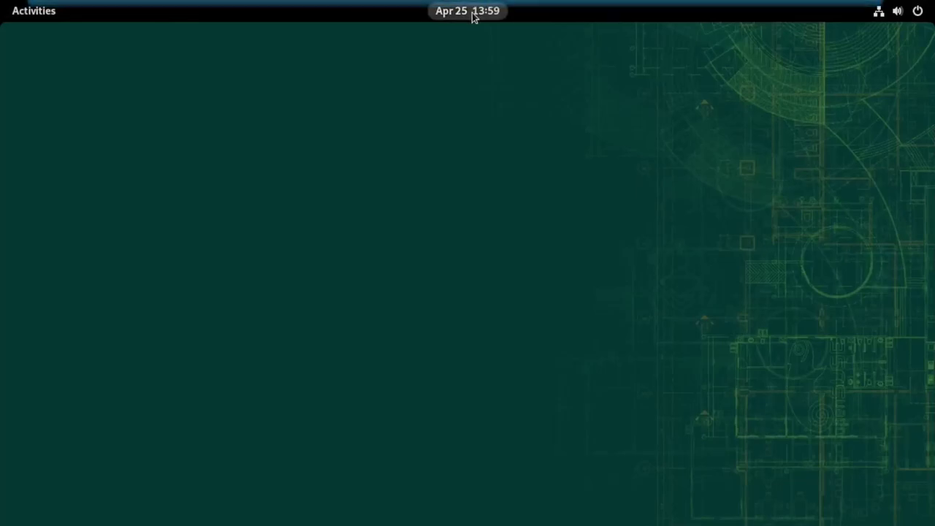
left_click(468, 10)
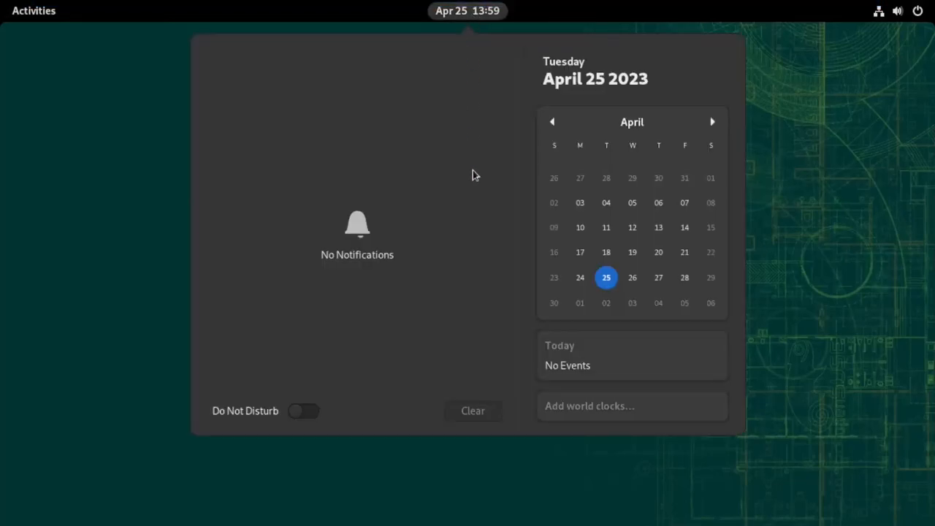
mouse_move(488, 263)
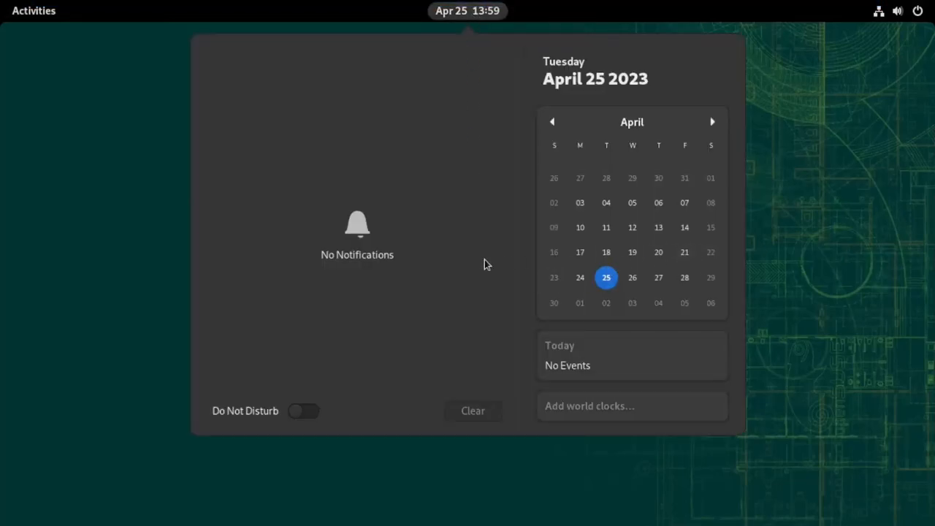
left_click(468, 10)
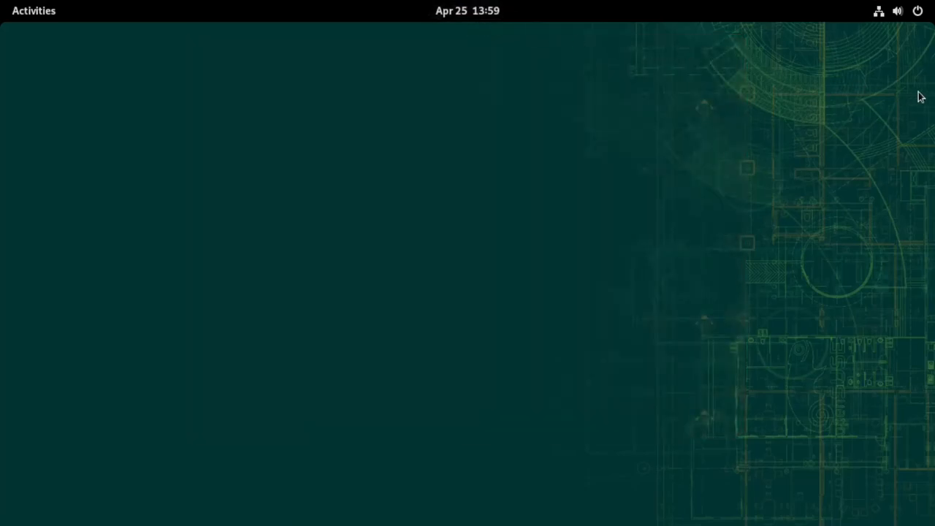
left_click(897, 12)
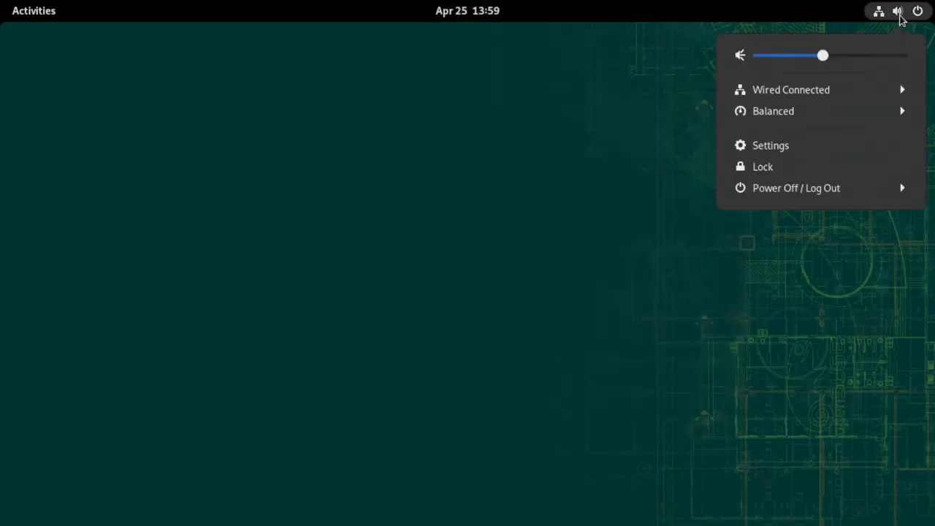
mouse_move(831, 141)
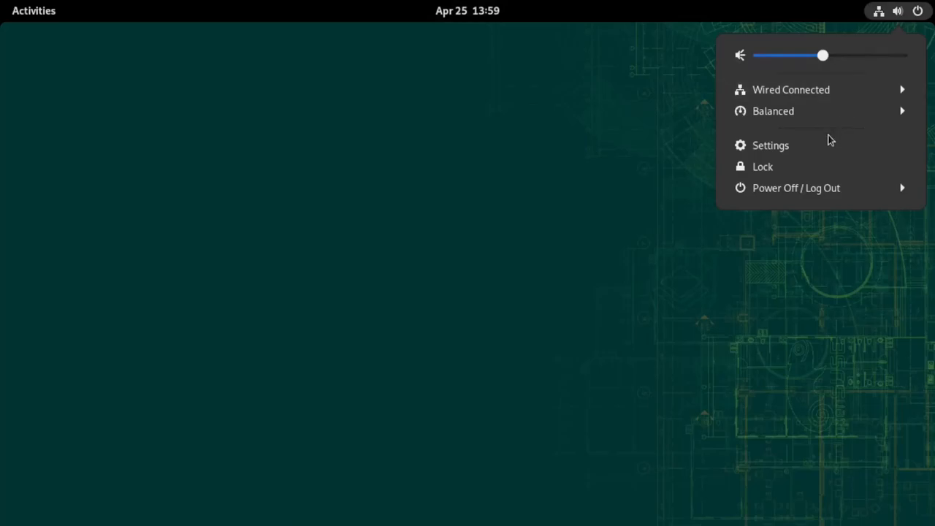
Launch GNOME Settings from the system menu and scroll the sidebar to the bottom
left_click(770, 145)
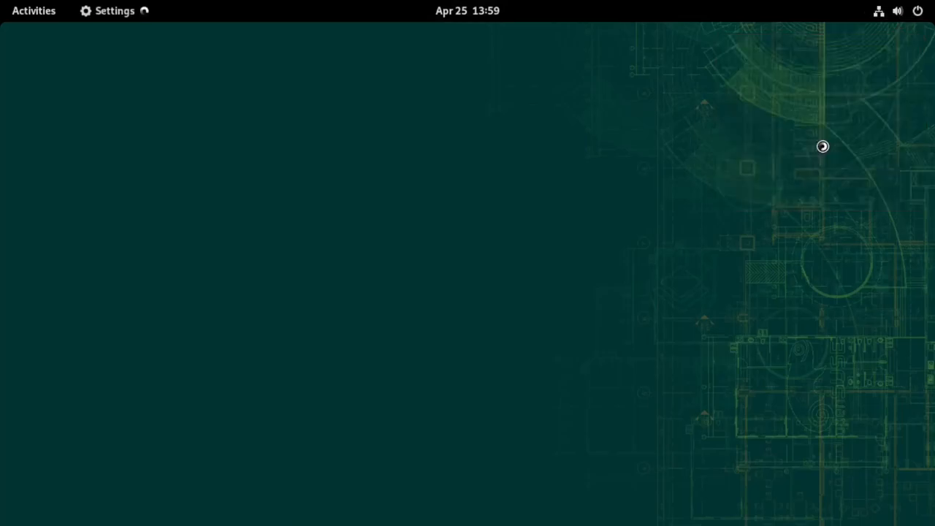
left_click(114, 10)
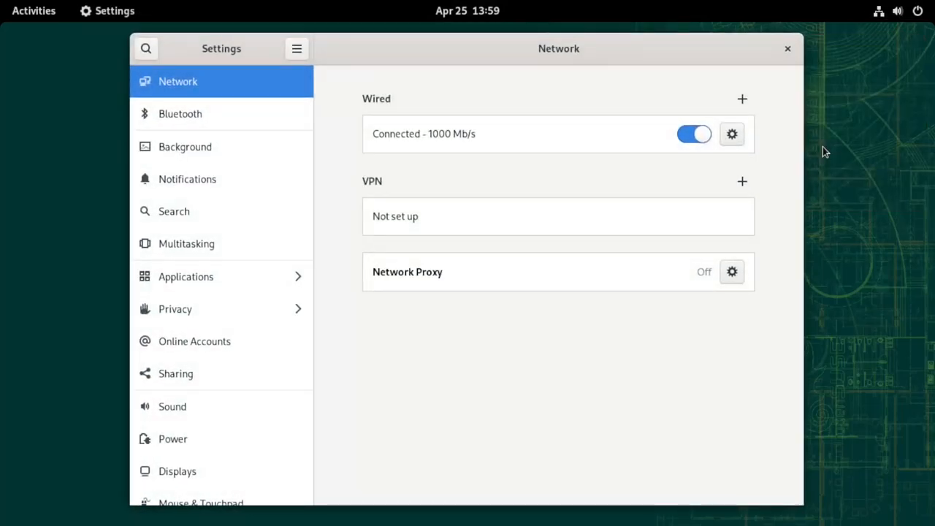
mouse_move(223, 256)
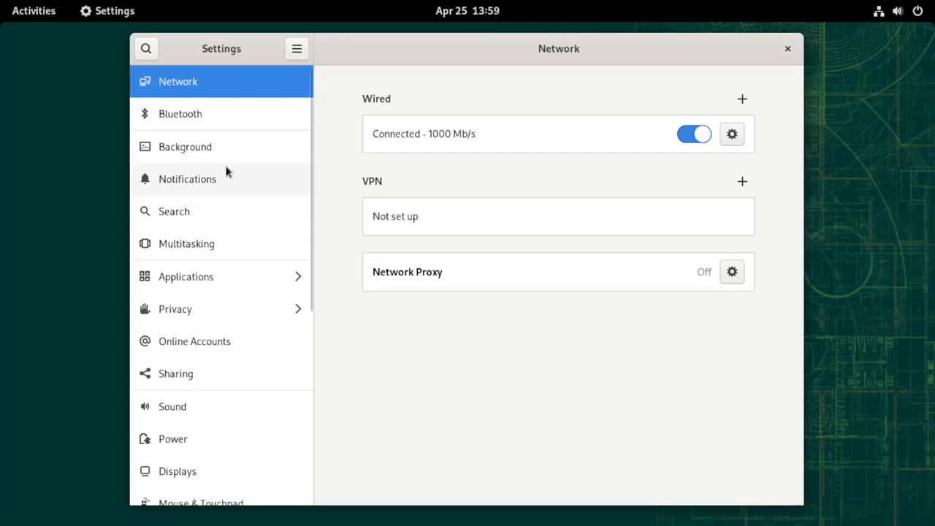
scroll("down", 3)
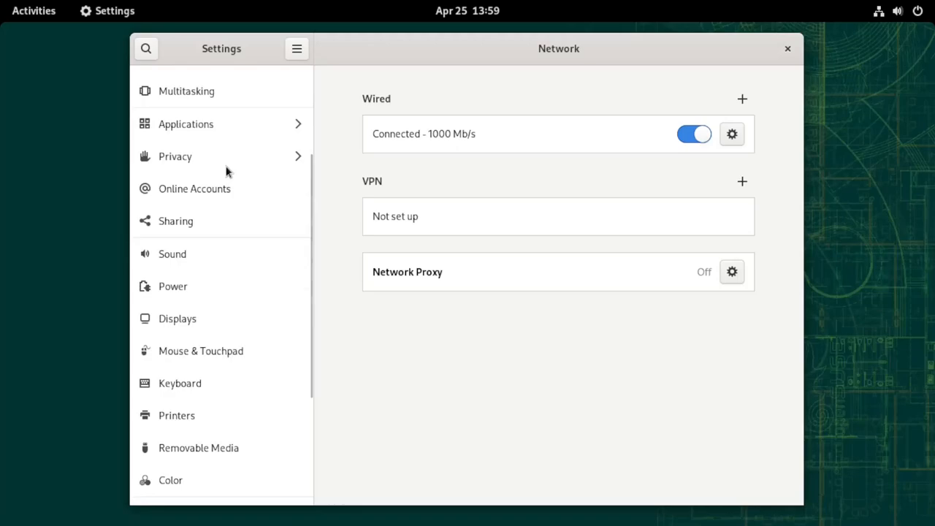
scroll("down", 3)
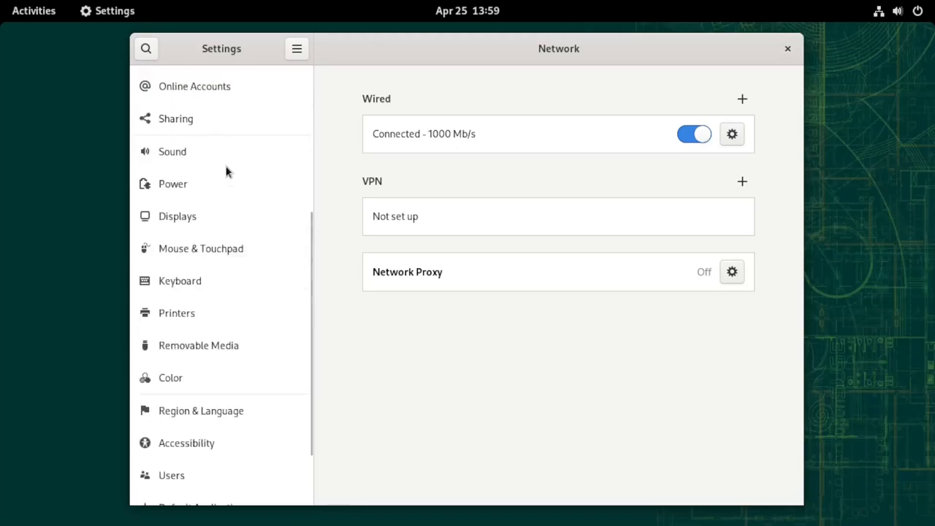
scroll("down", 3)
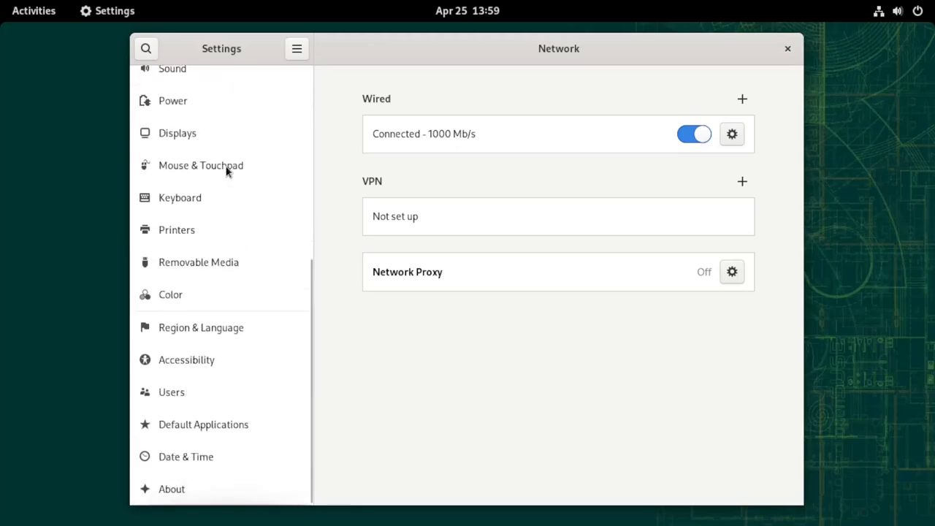
scroll("up", 3)
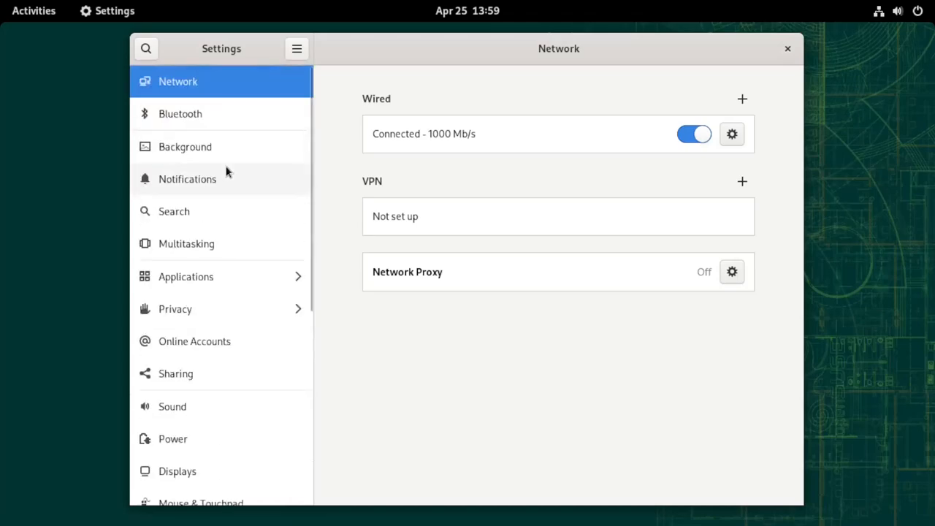
mouse_move(196, 176)
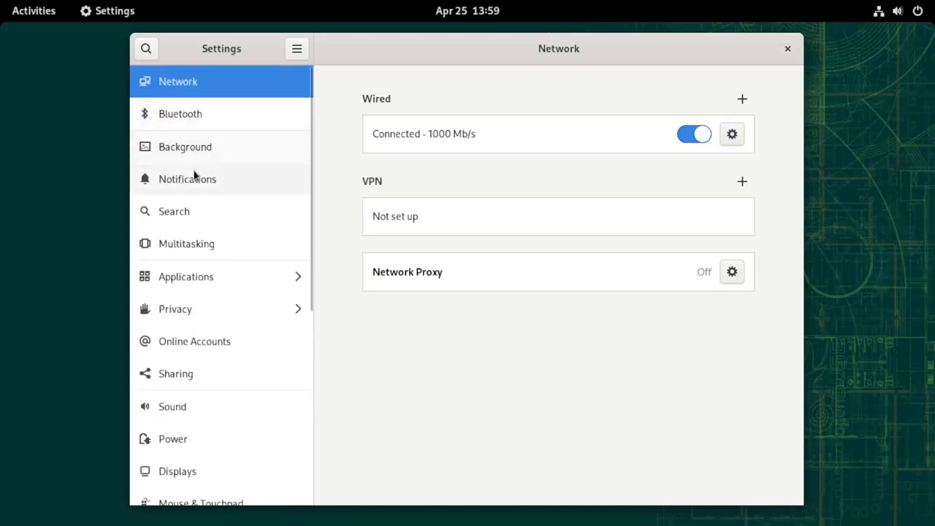
mouse_move(207, 357)
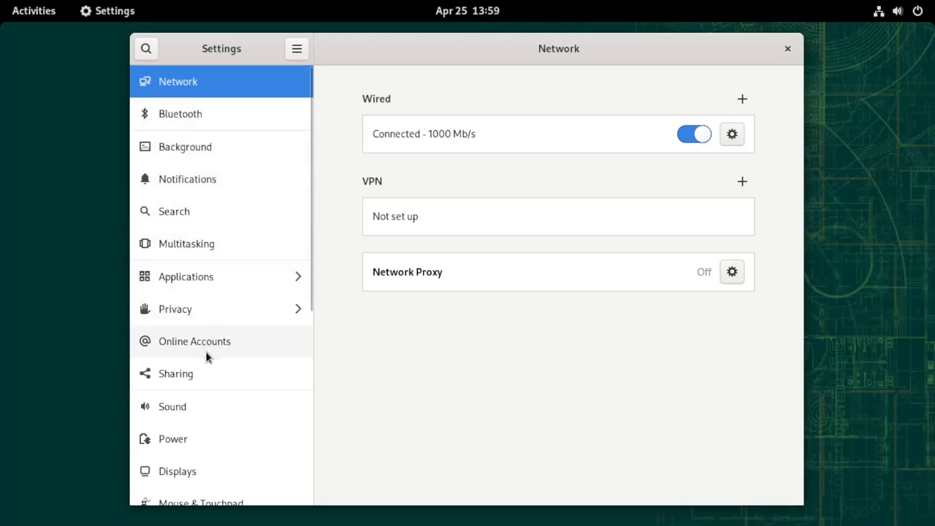
scroll("down", 3)
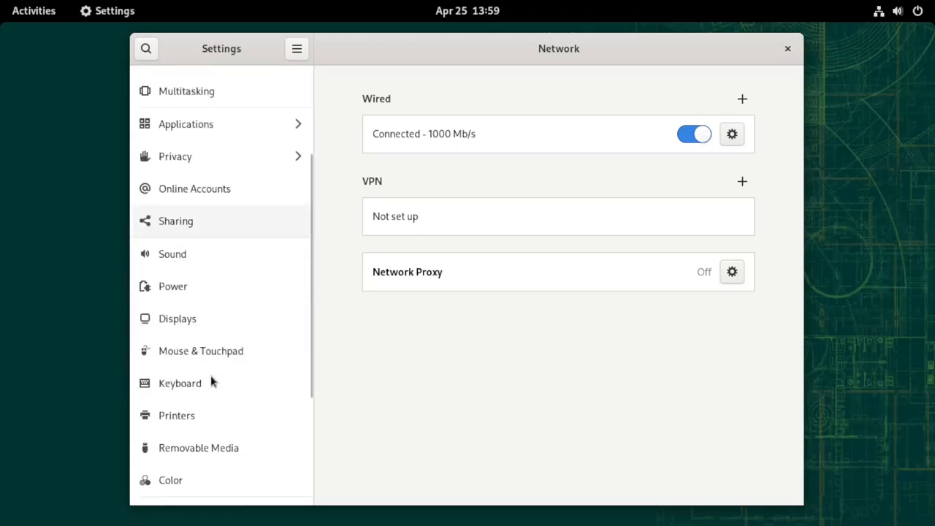
scroll("down", 3)
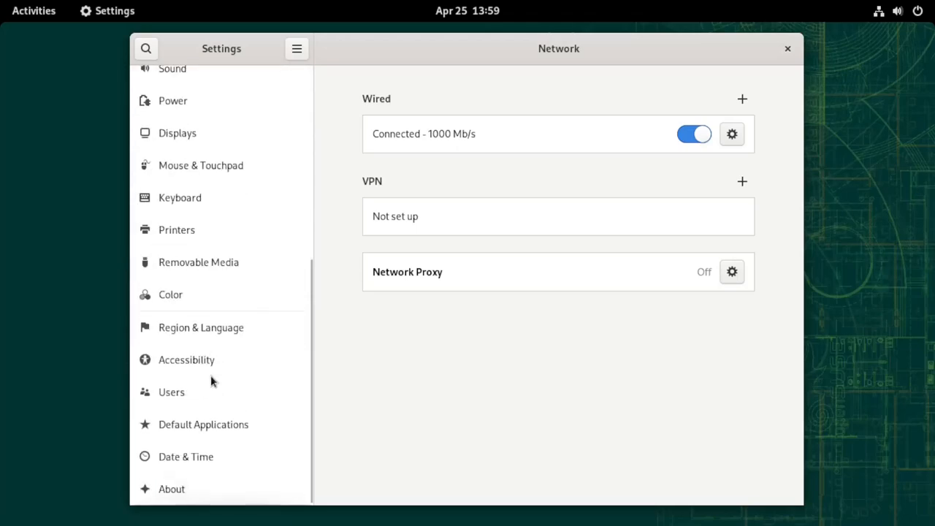
mouse_move(173, 488)
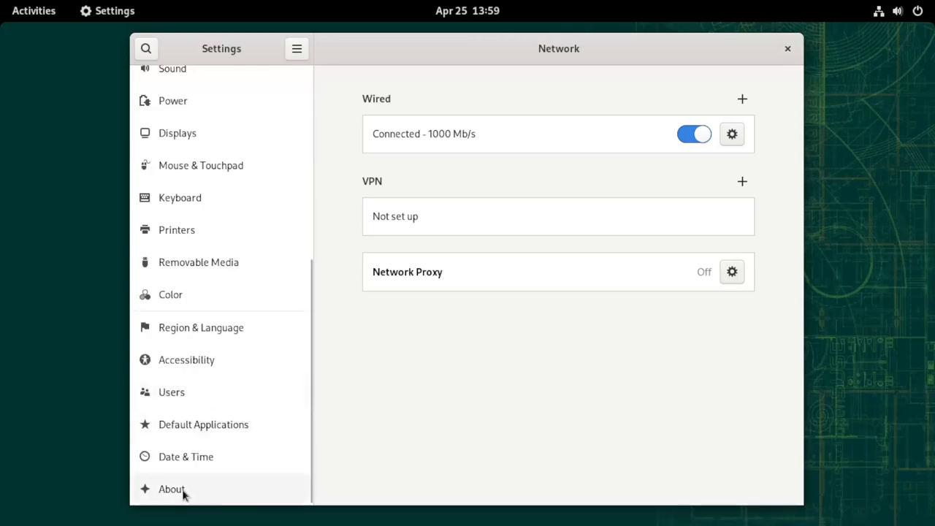
Show the About page with openSUSE Leap 15.4, GNOME 41.8, Wayland and VirtualBox details
left_click(171, 488)
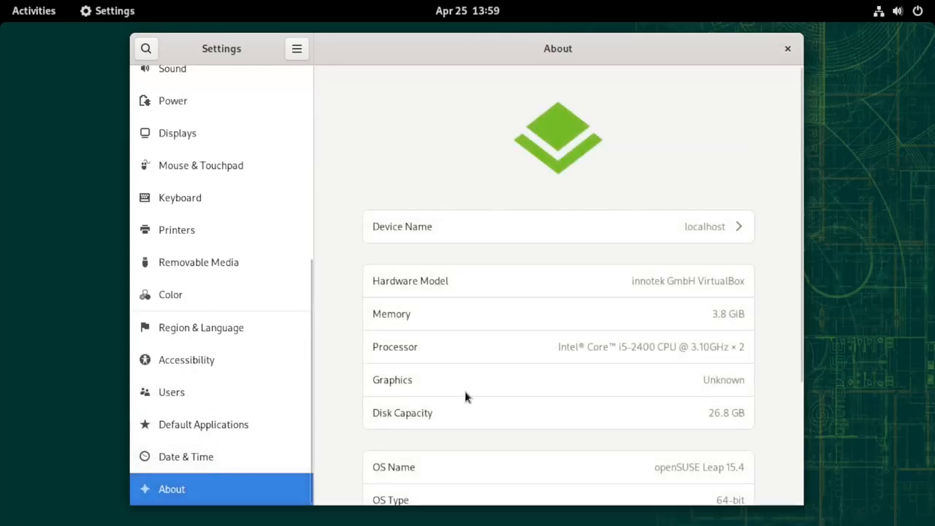
scroll("down", 3)
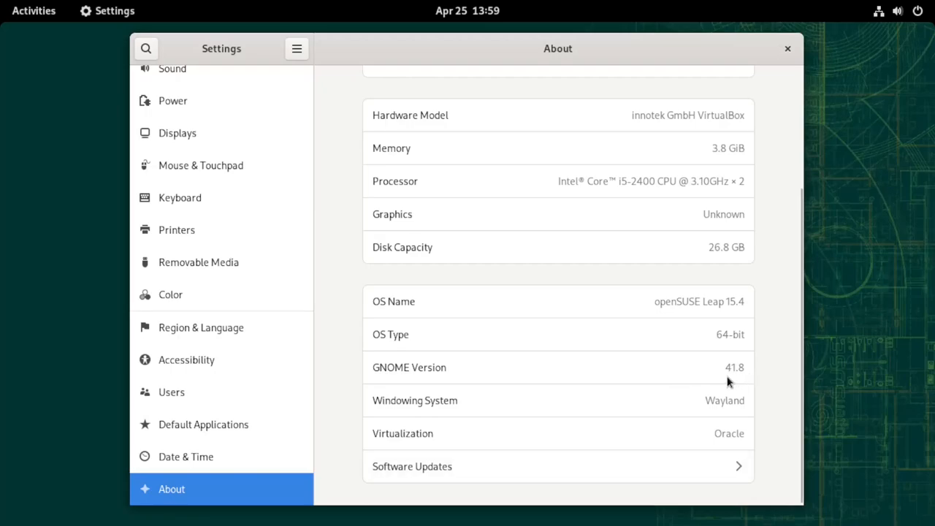
mouse_move(802, 66)
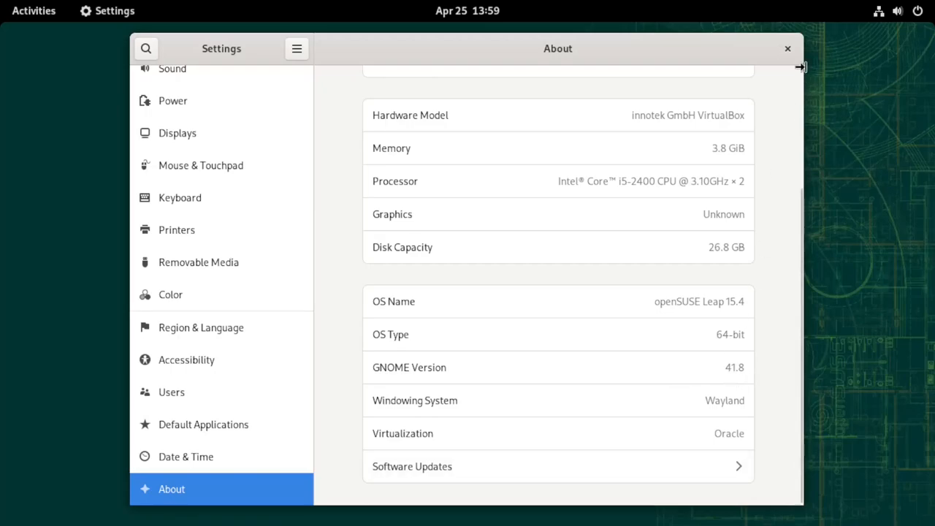
mouse_move(788, 48)
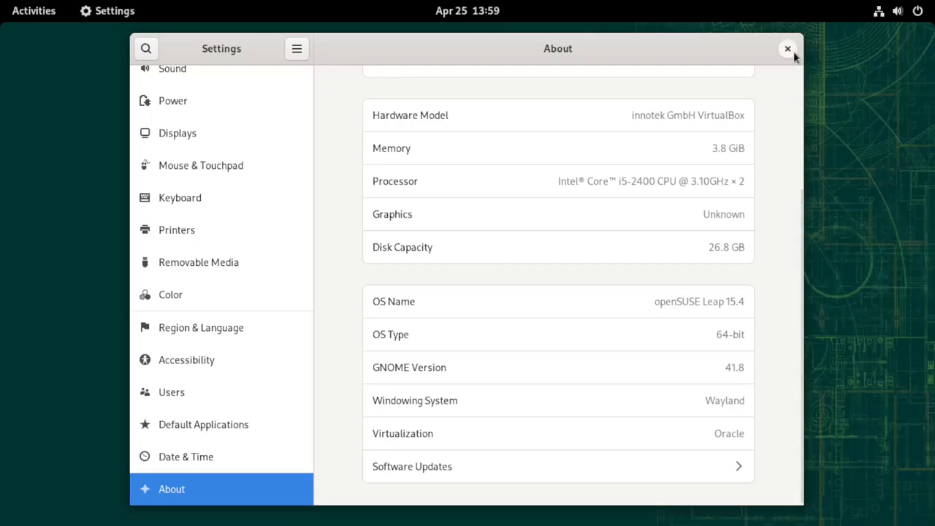
Close Settings, power off via the system menu, then search the overview for 'term'
left_click(787, 48)
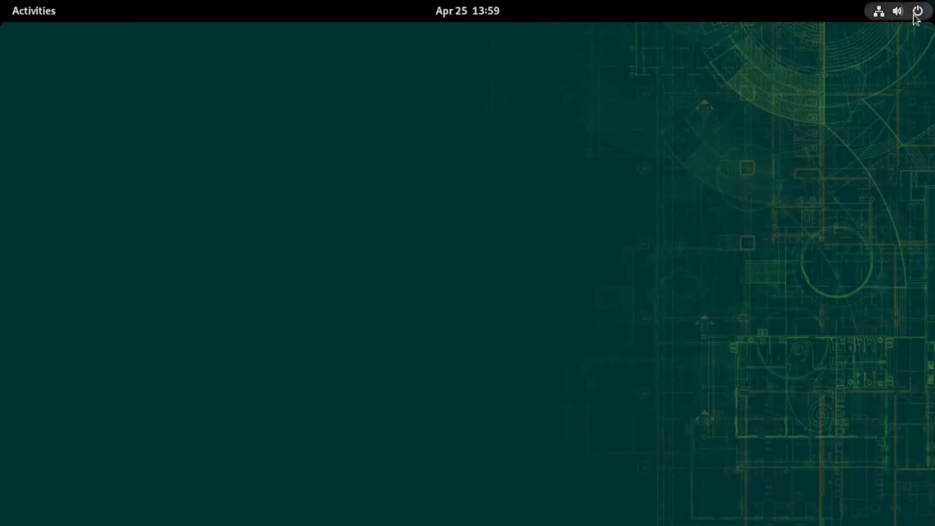
left_click(918, 10)
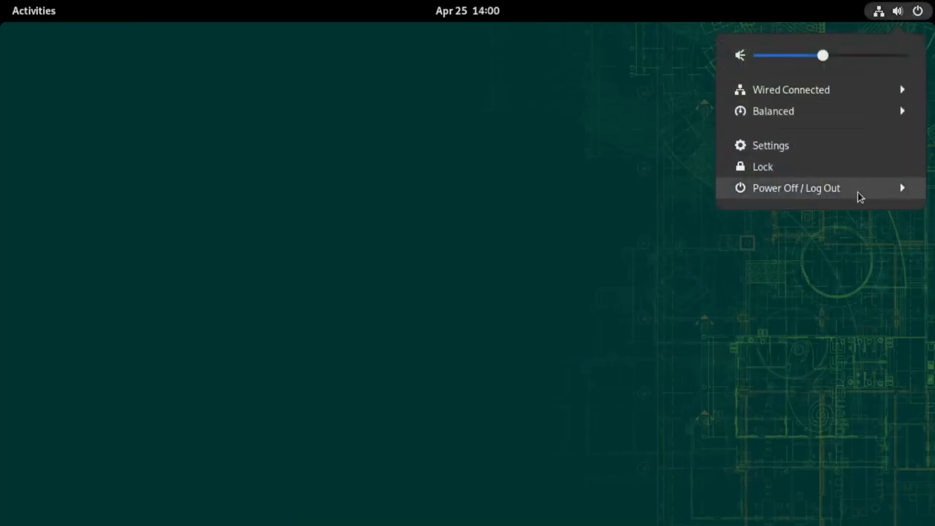
left_click(796, 187)
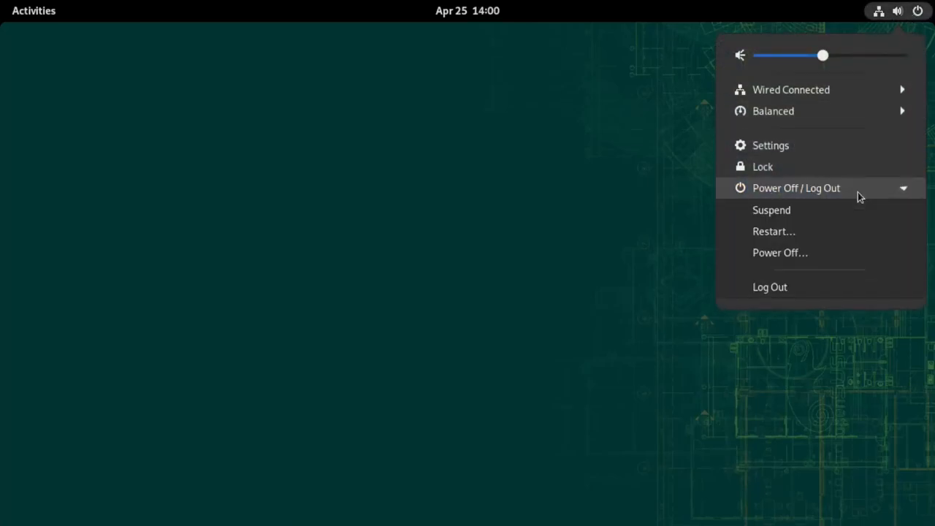
left_click(781, 252)
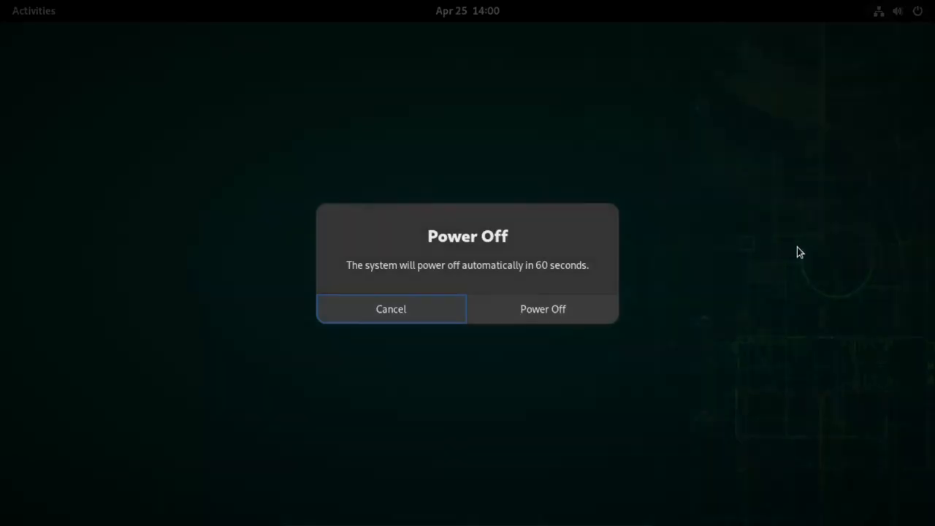
left_click(392, 308)
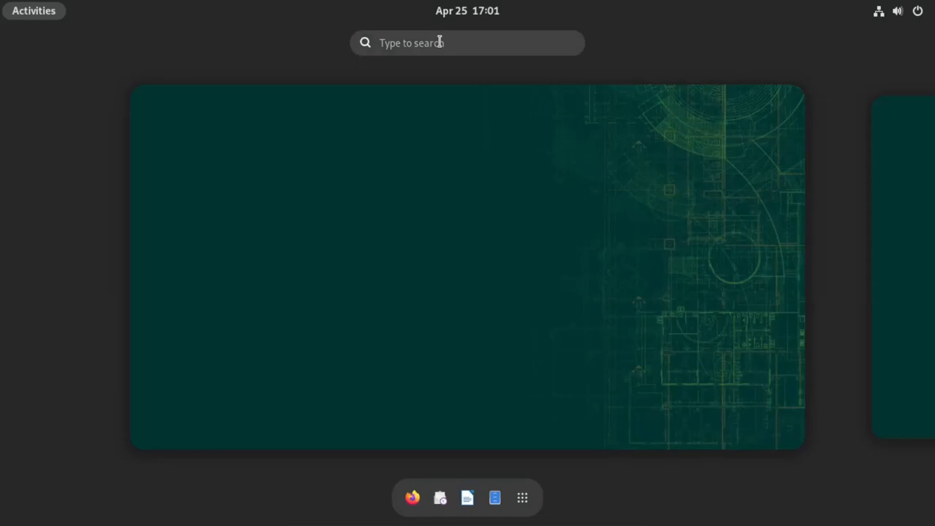
type("term")
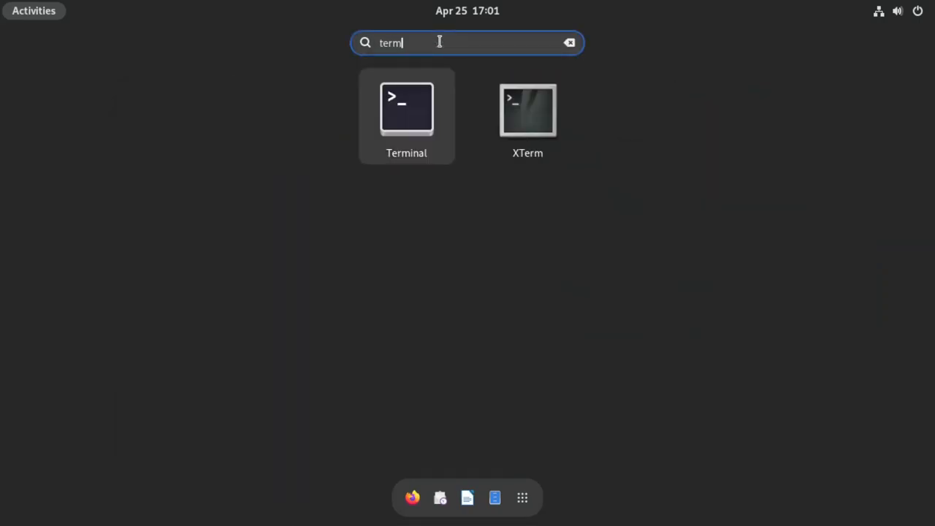